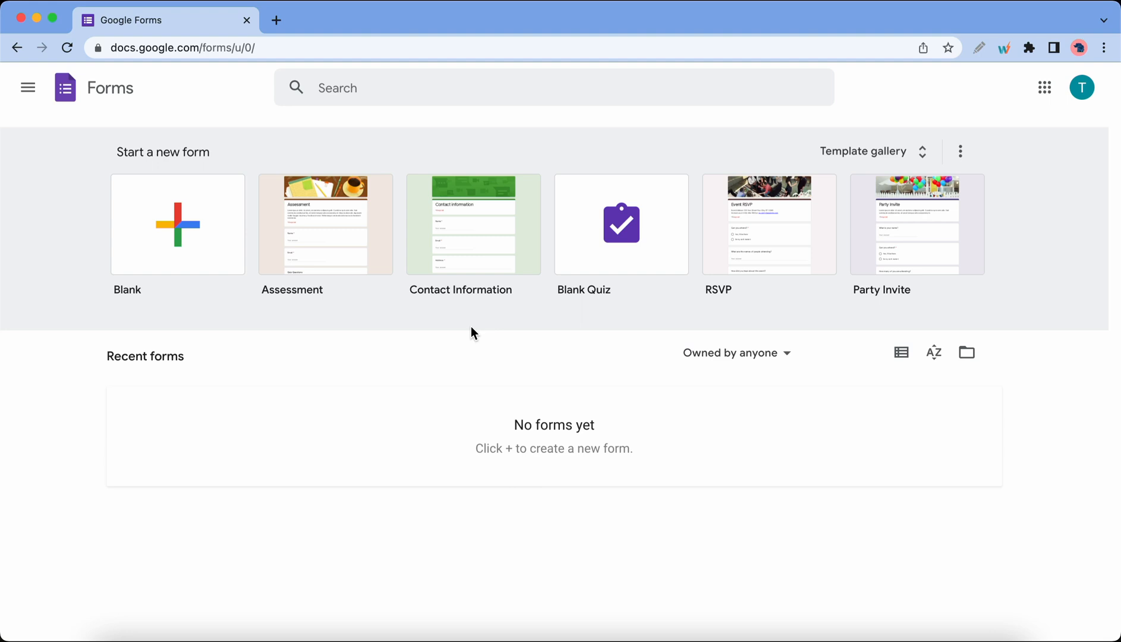
mouse_move(404, 297)
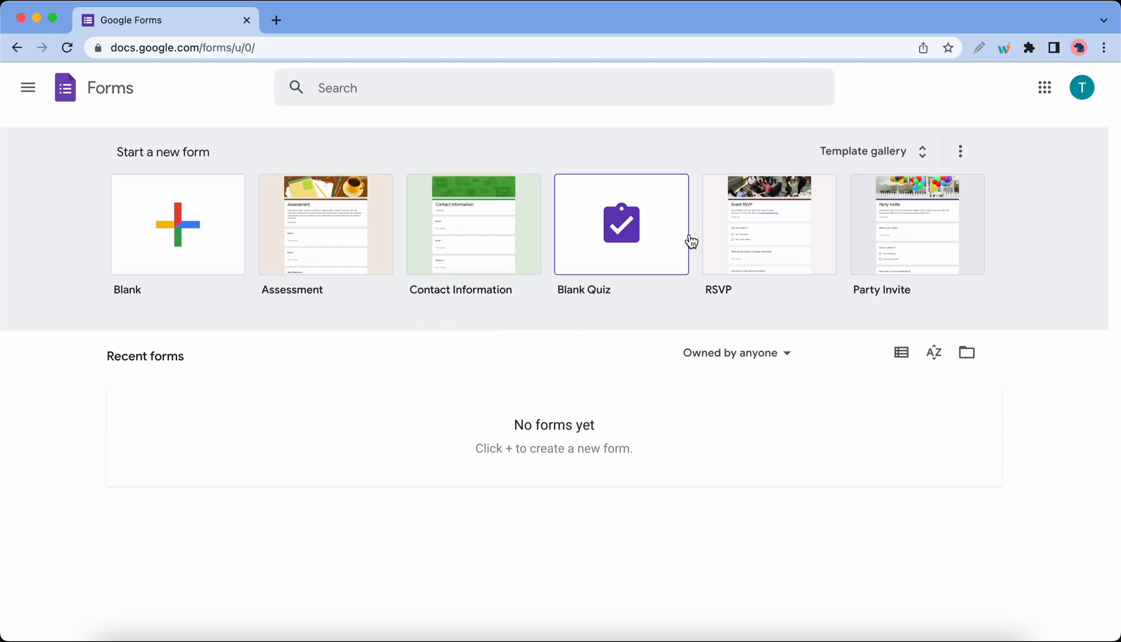
mouse_move(365, 249)
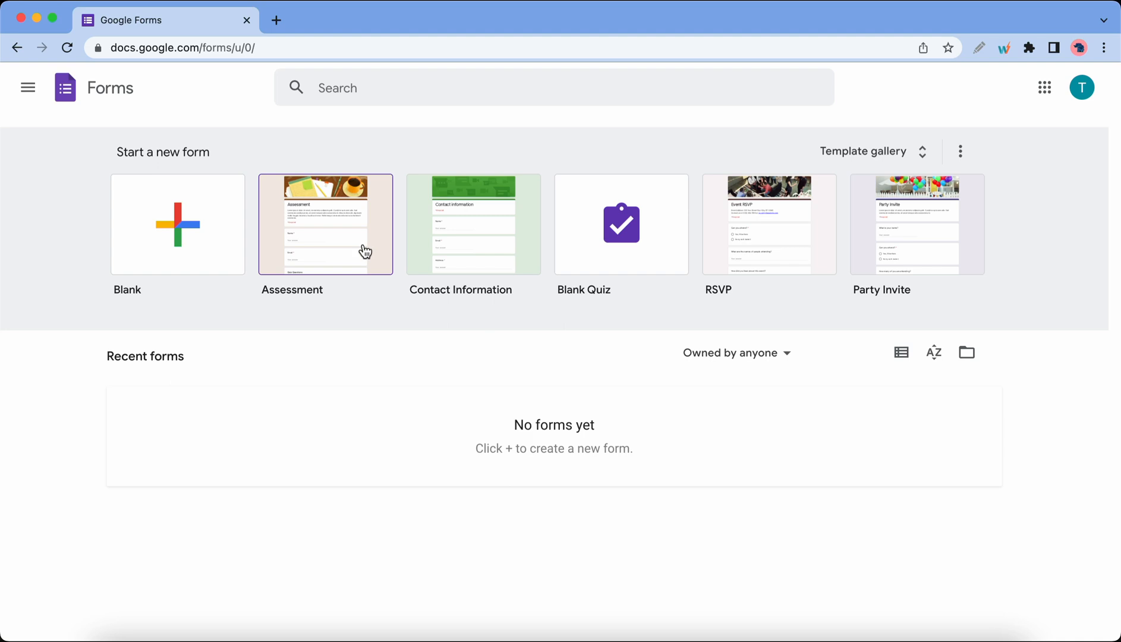
Step: Start a new form from the Assessment template and scroll through its title, description and Name question
left_click(324, 225)
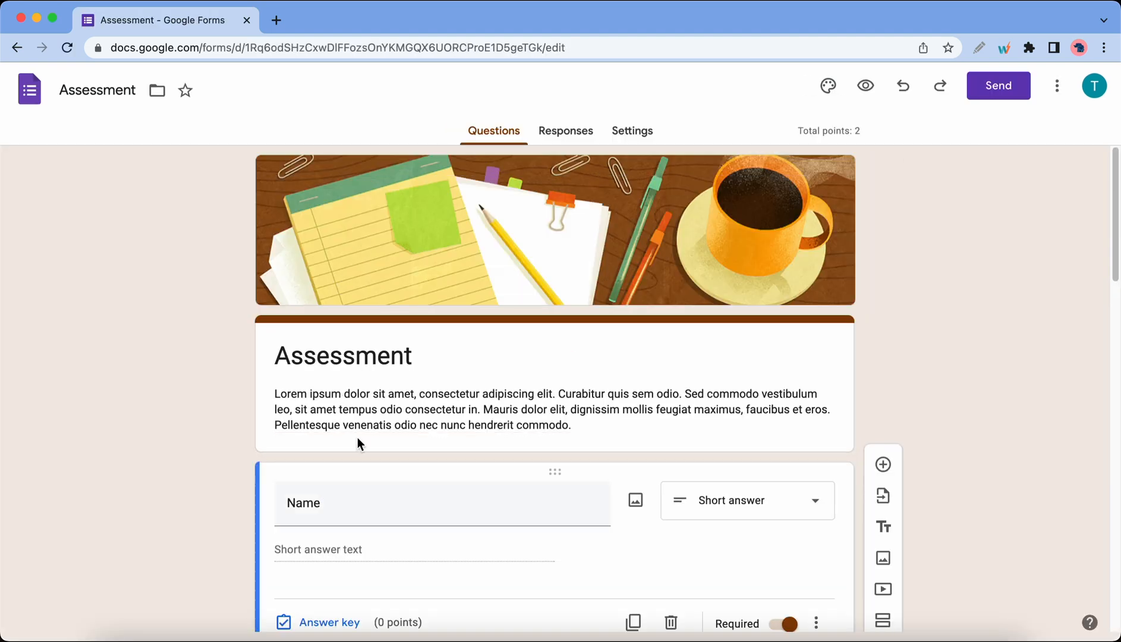
scroll("down", 3)
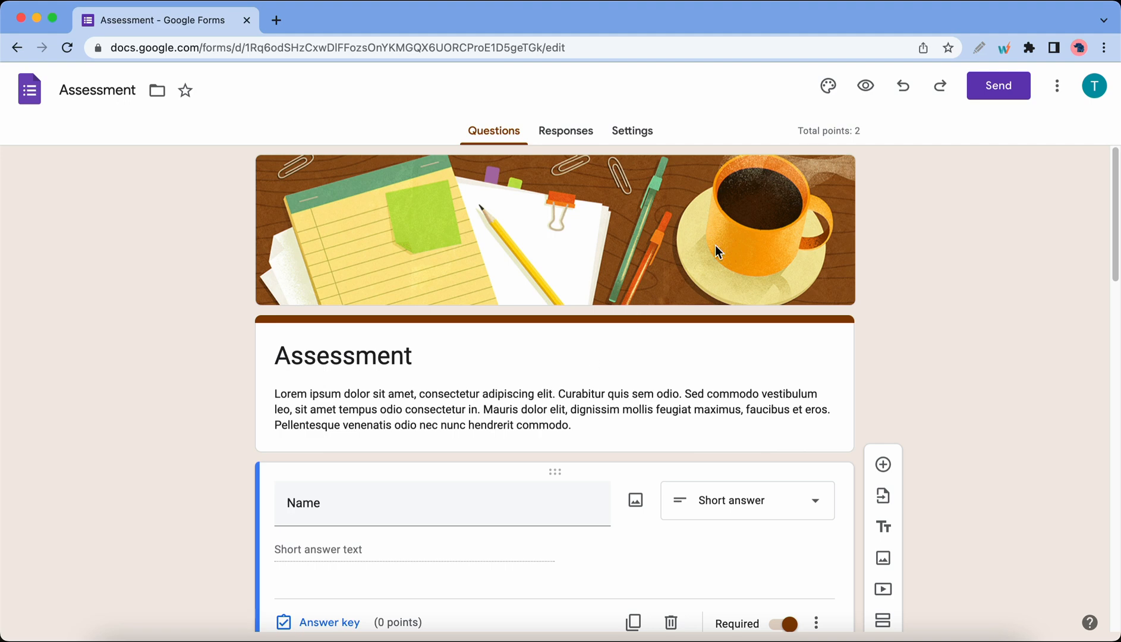
Step: Copy the form's shortened forms.gle share link from the Send dialog's link option
left_click(999, 86)
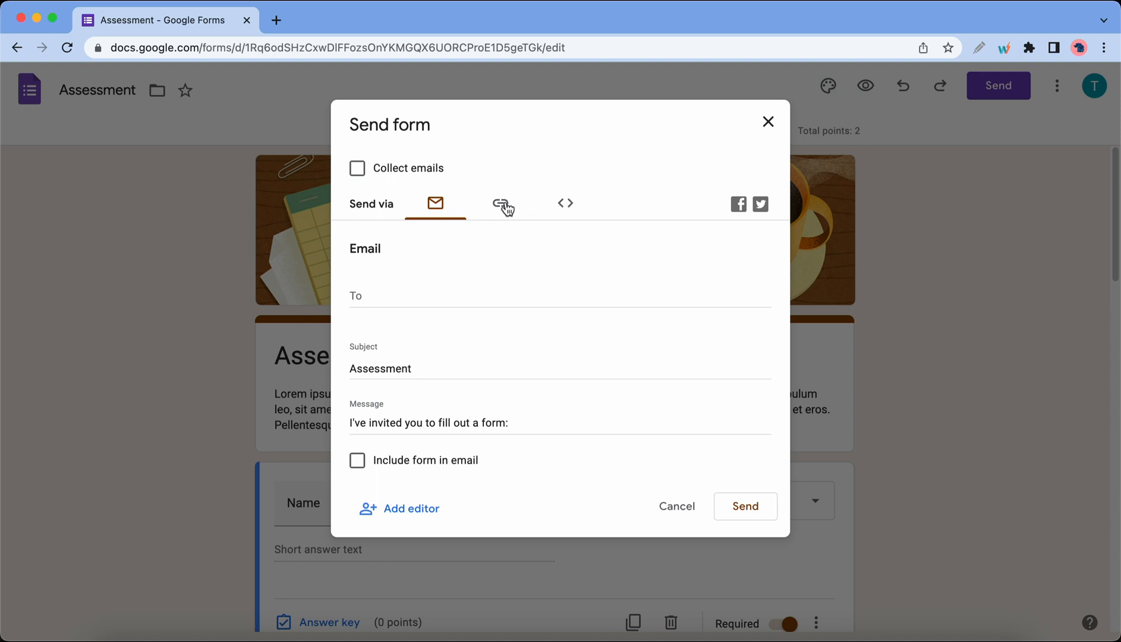
left_click(500, 203)
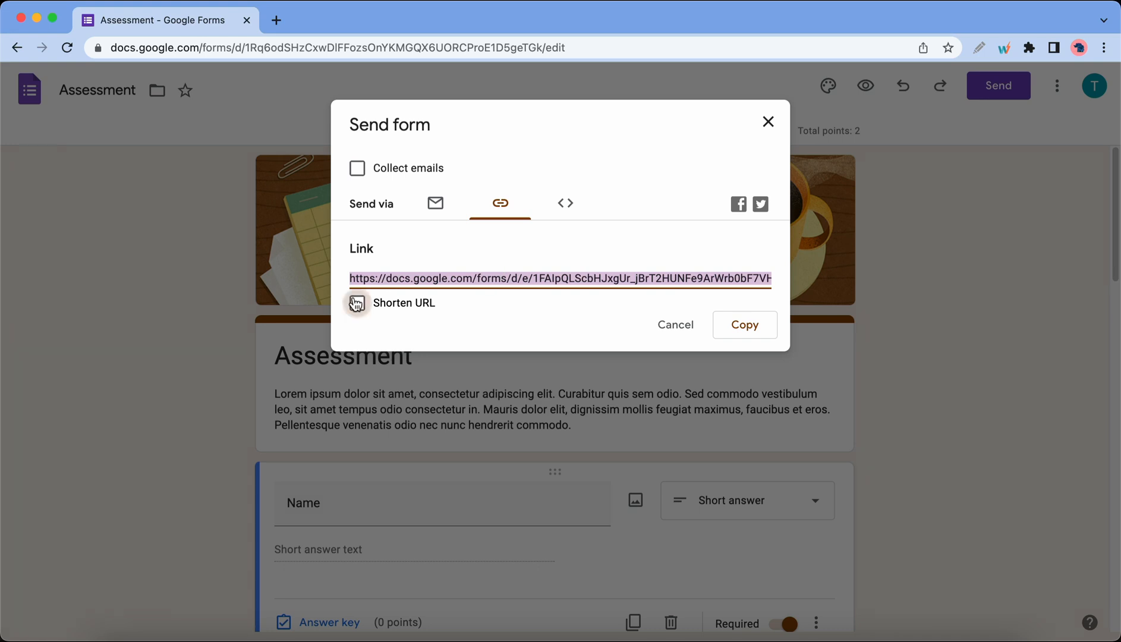
left_click(357, 301)
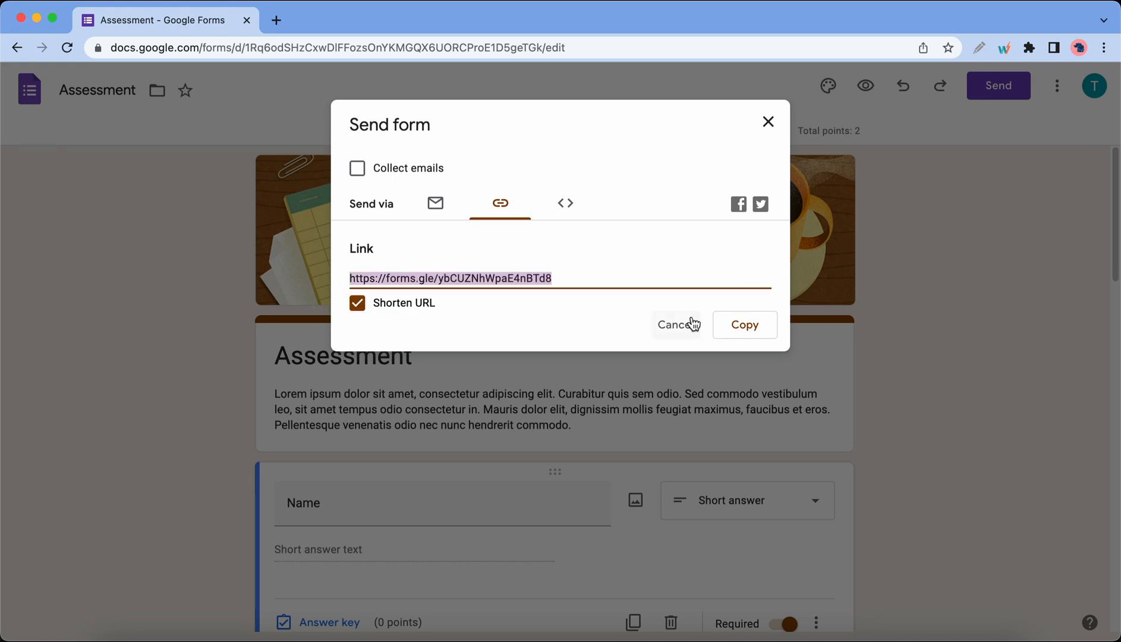
left_click(743, 324)
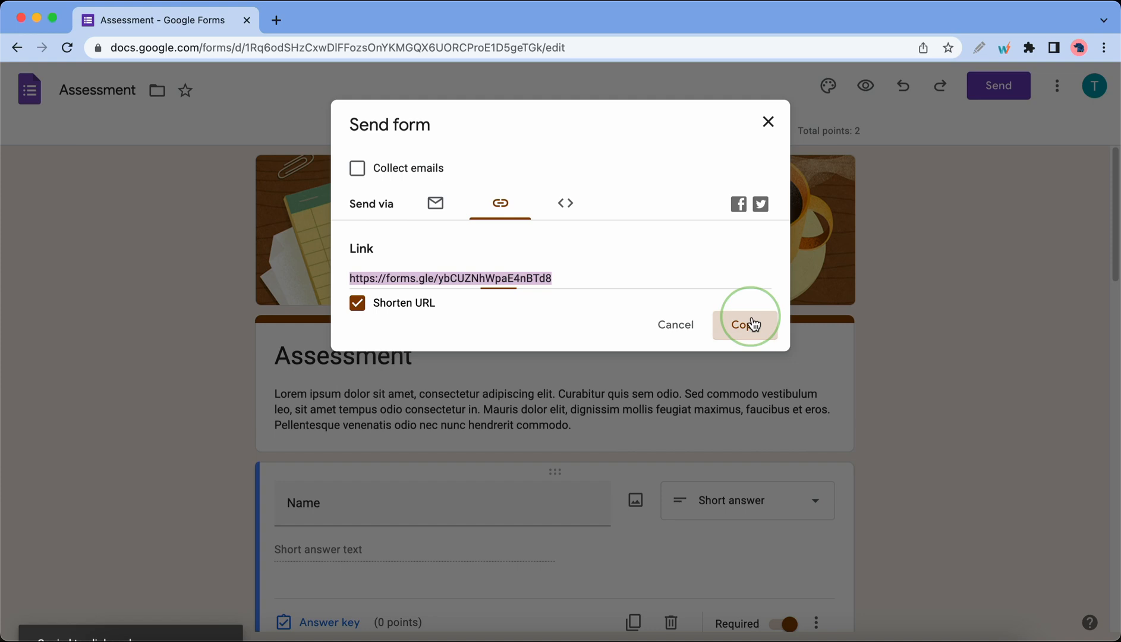
left_click(745, 325)
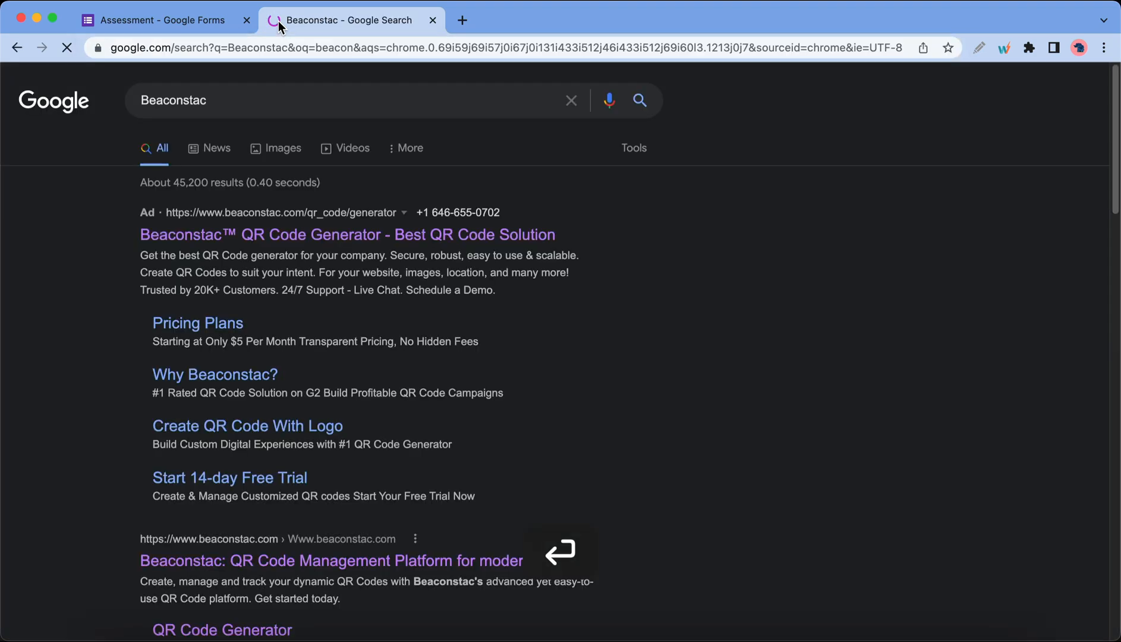
Step: Go to the Beaconstac QR Code Generator site from the search results and show its PRODUCT menu
left_click(347, 234)
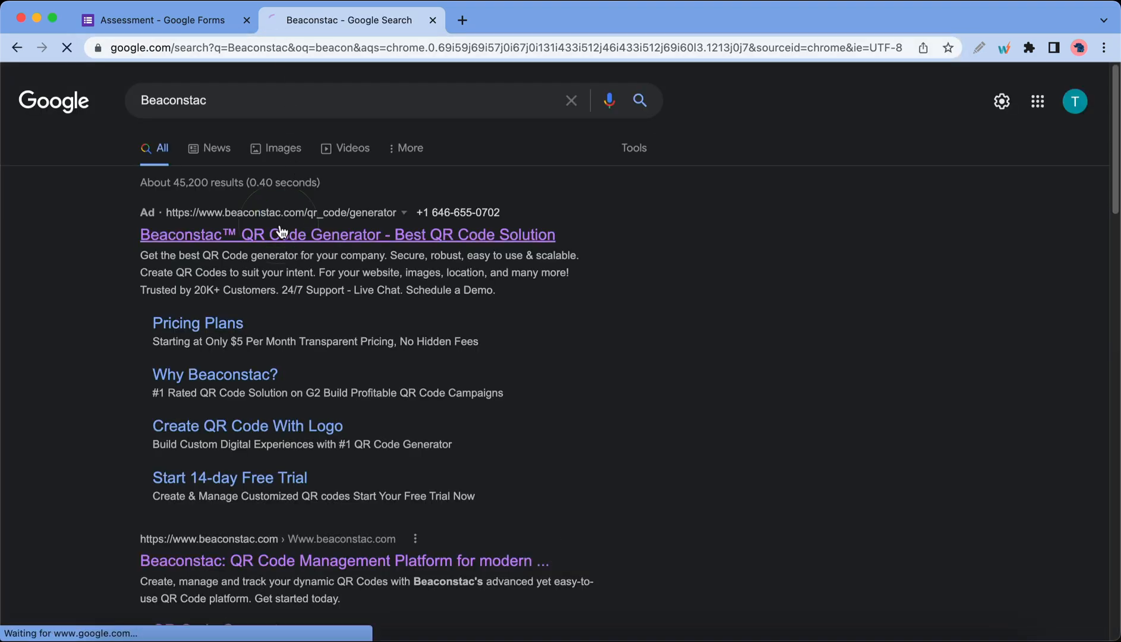
left_click(347, 234)
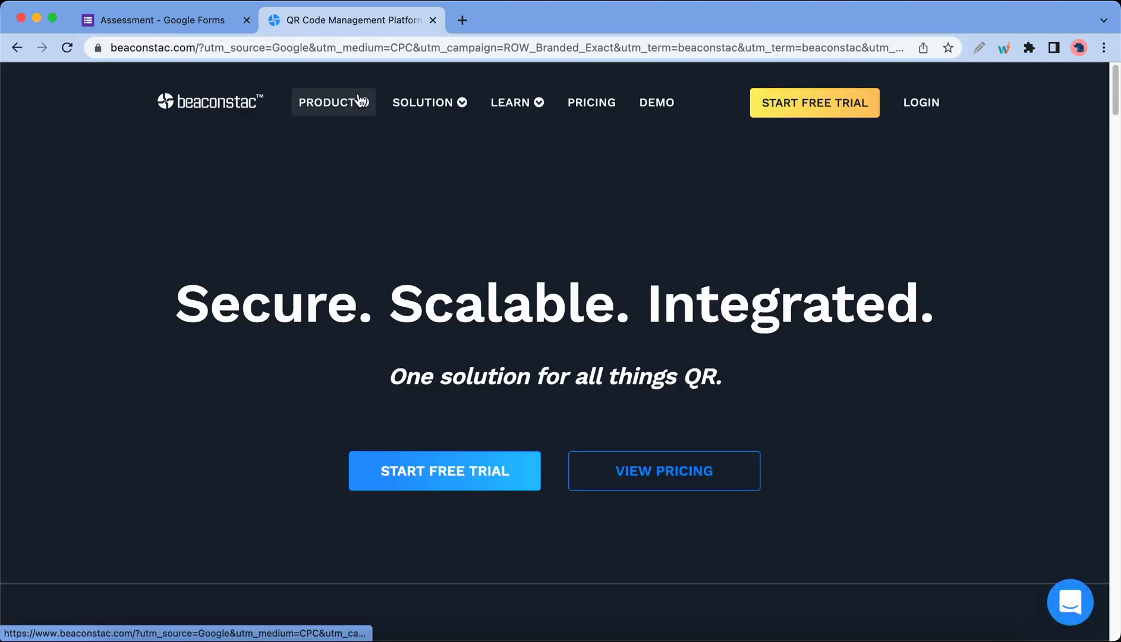
left_click(330, 102)
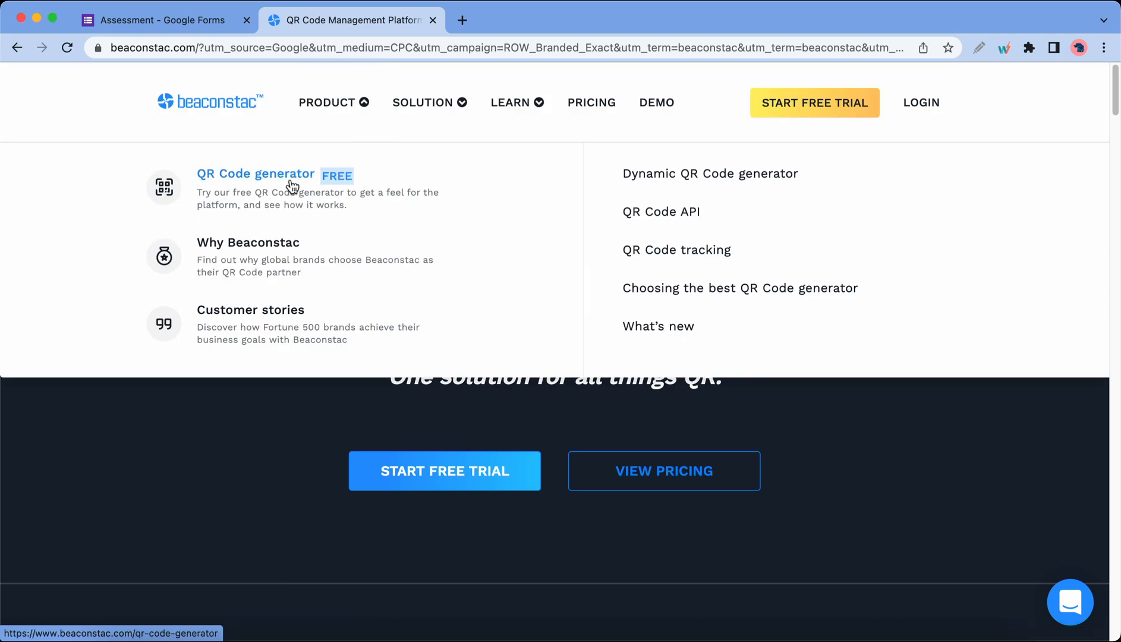
left_click(255, 173)
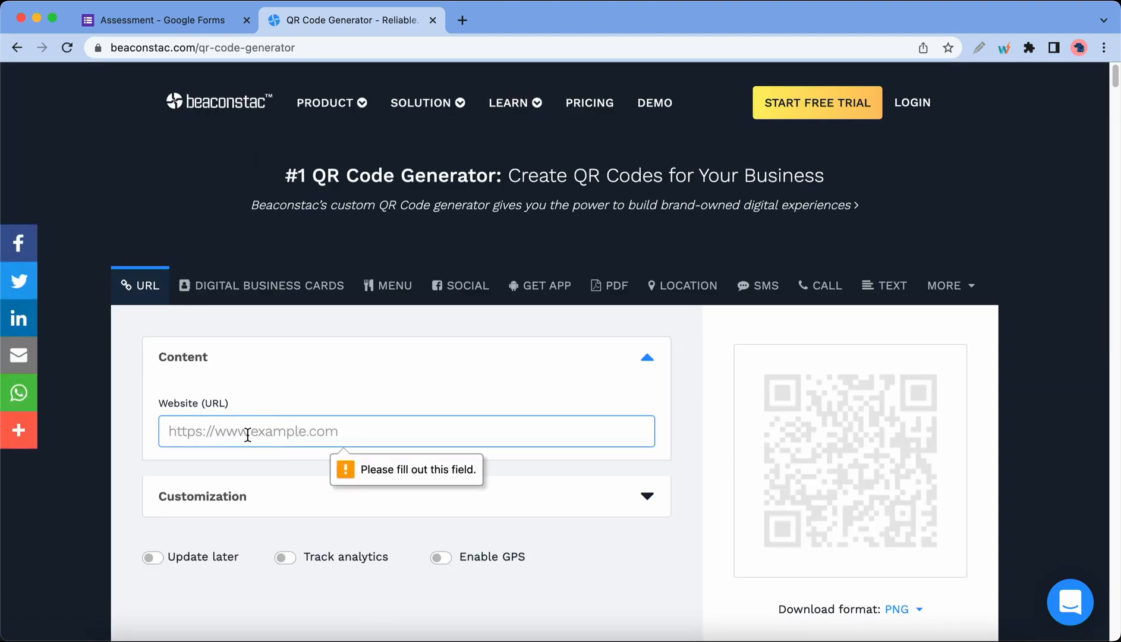
type("https://forms.gle/ybCUZNhWpaE4nBTd8")
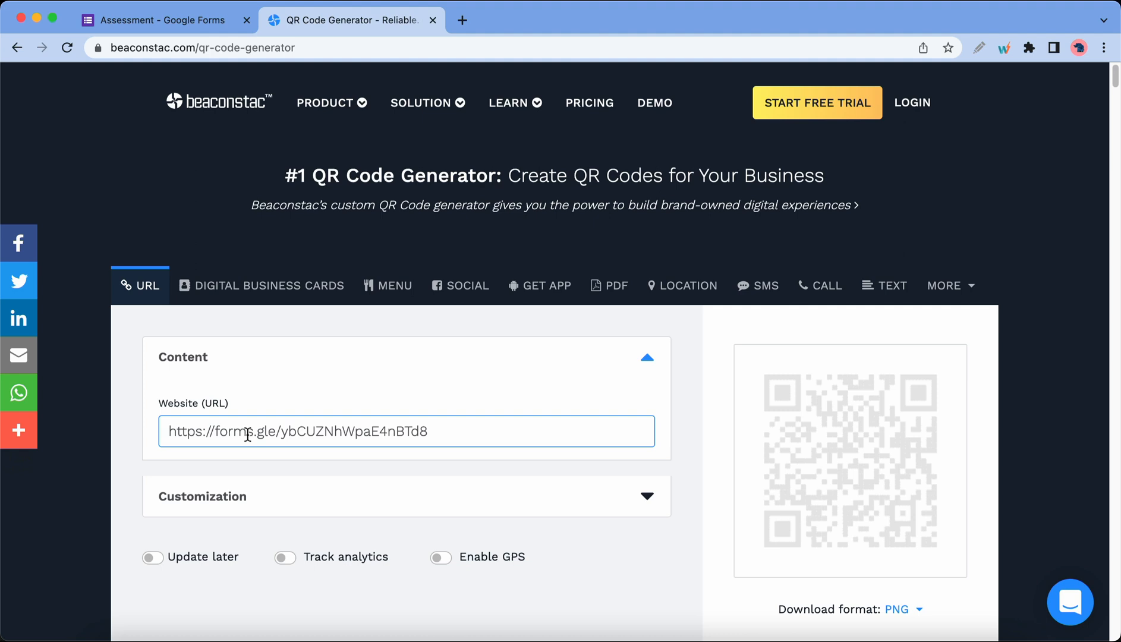
mouse_move(656, 505)
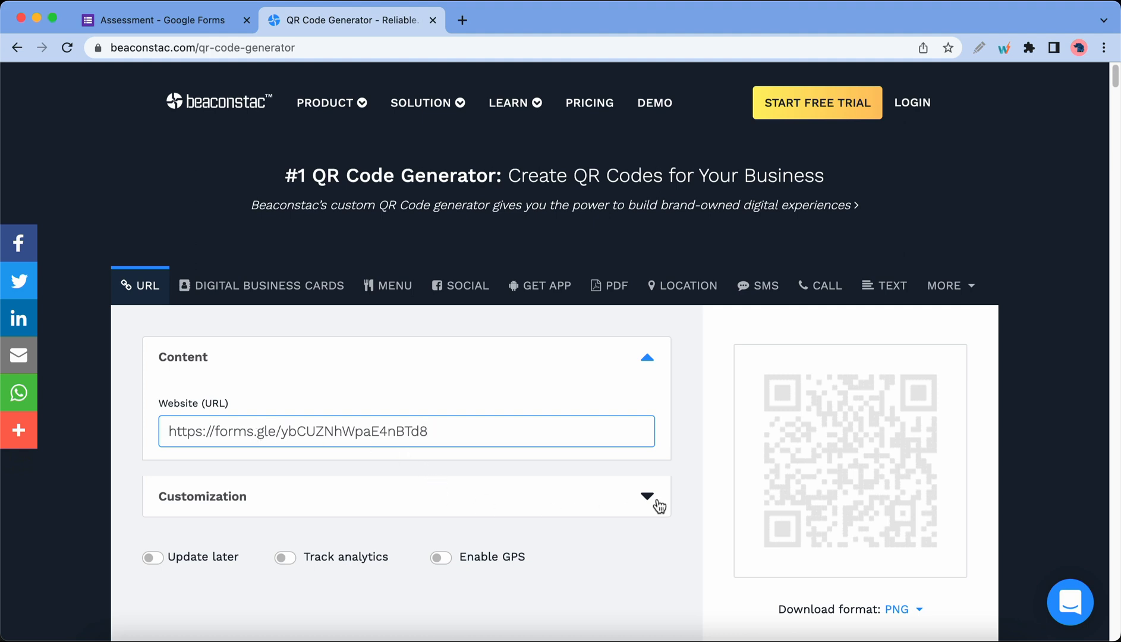
left_click(646, 496)
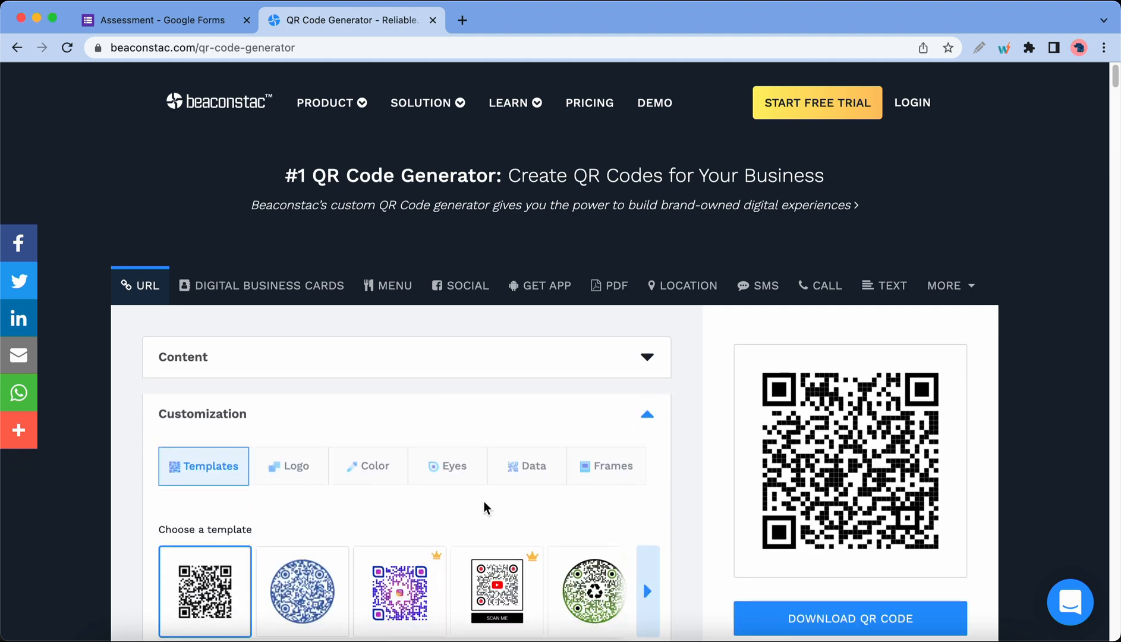
left_click(289, 465)
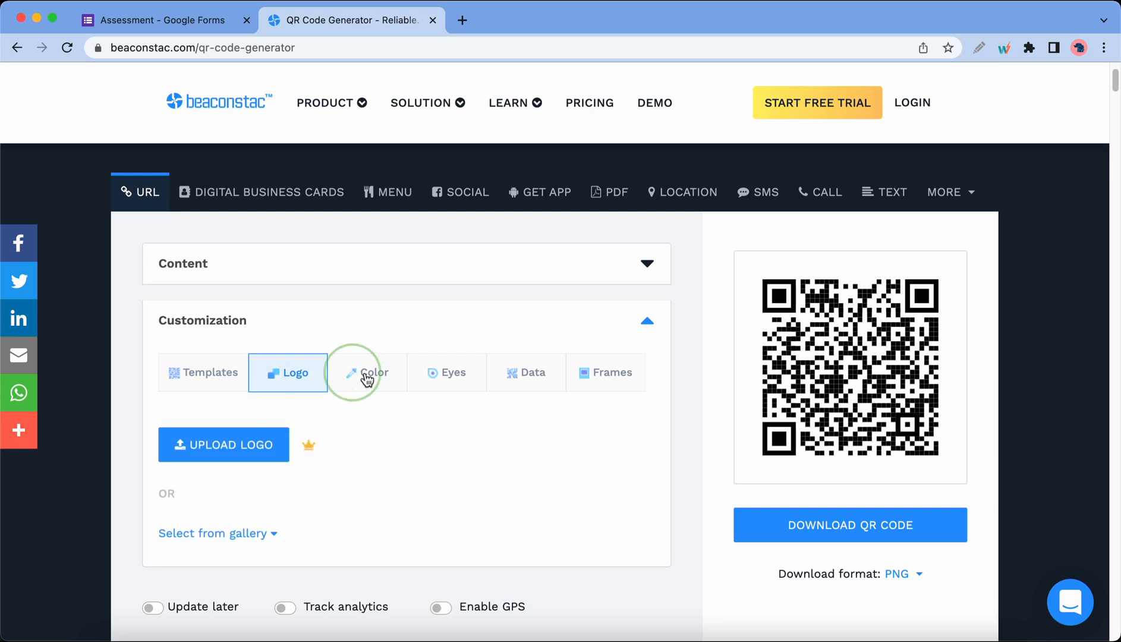
left_click(447, 372)
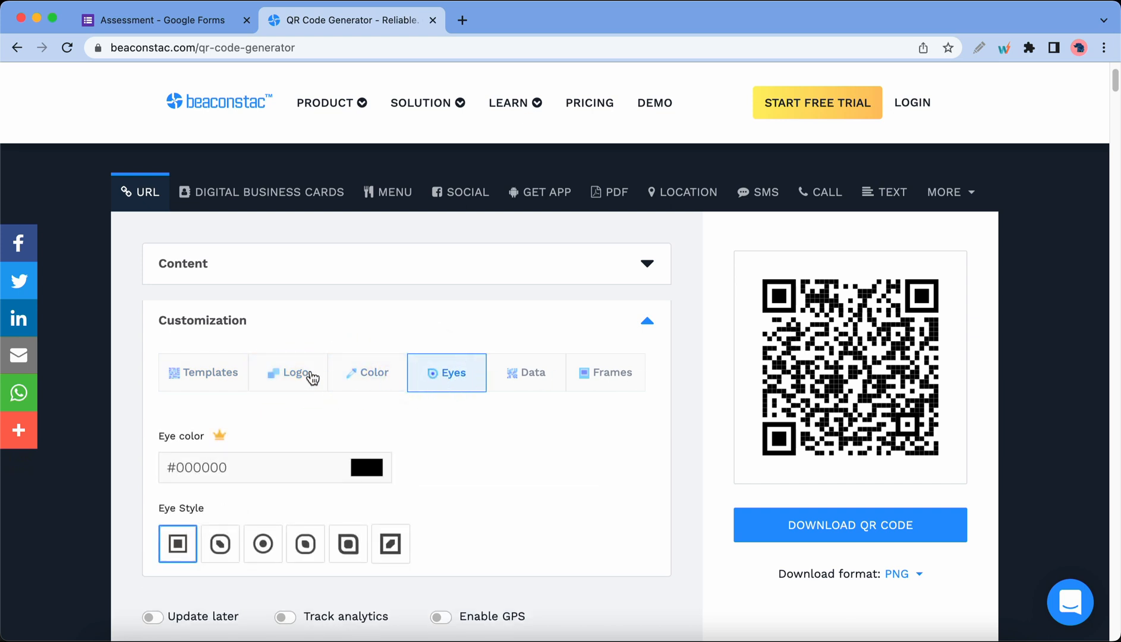
left_click(204, 372)
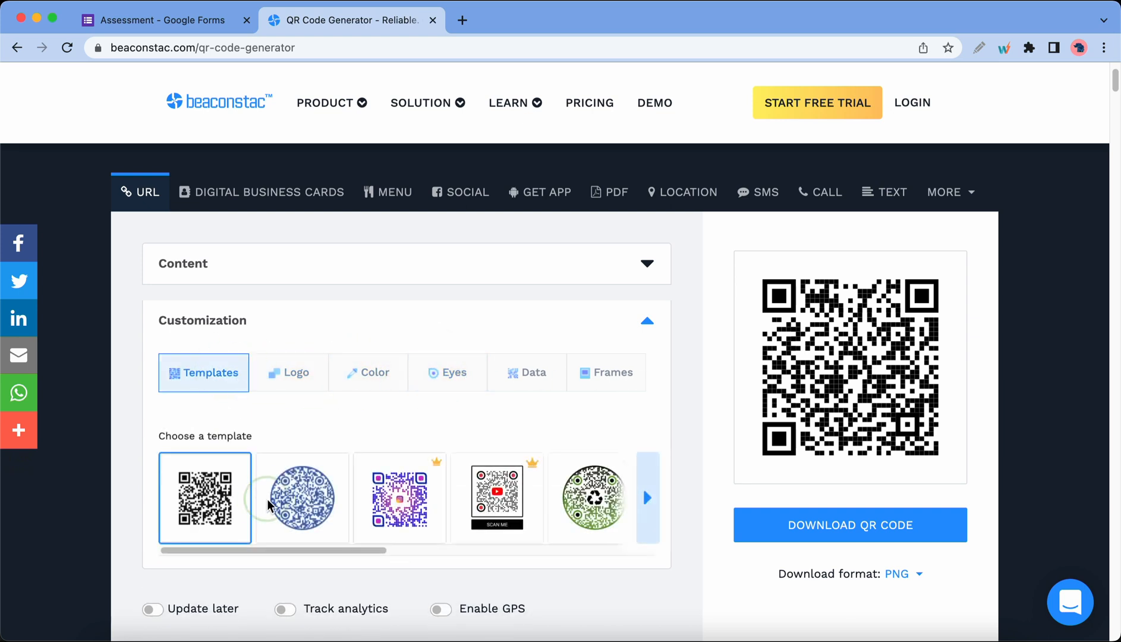
Step: Apply the round blue template, download the QR code as a PNG and view the downloaded image
left_click(301, 498)
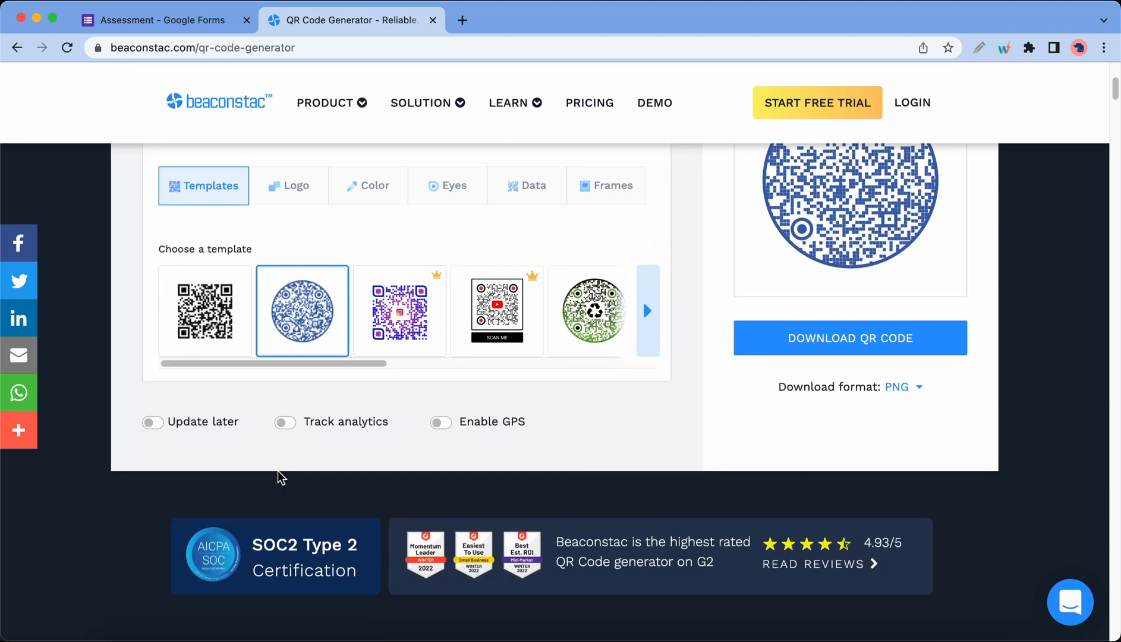
left_click(440, 421)
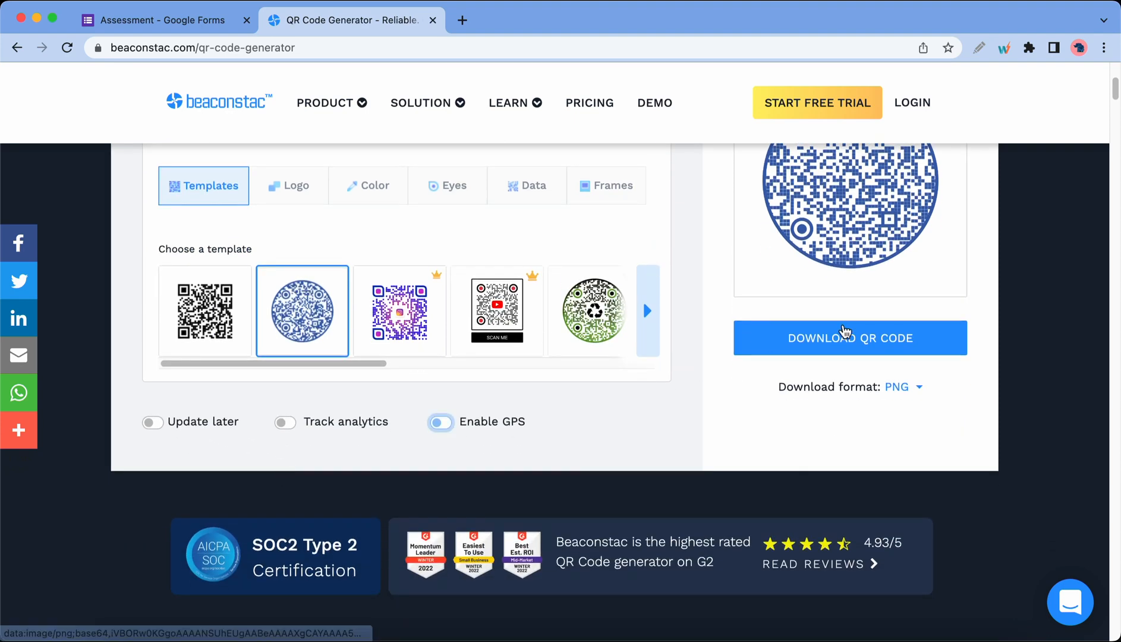
left_click(849, 337)
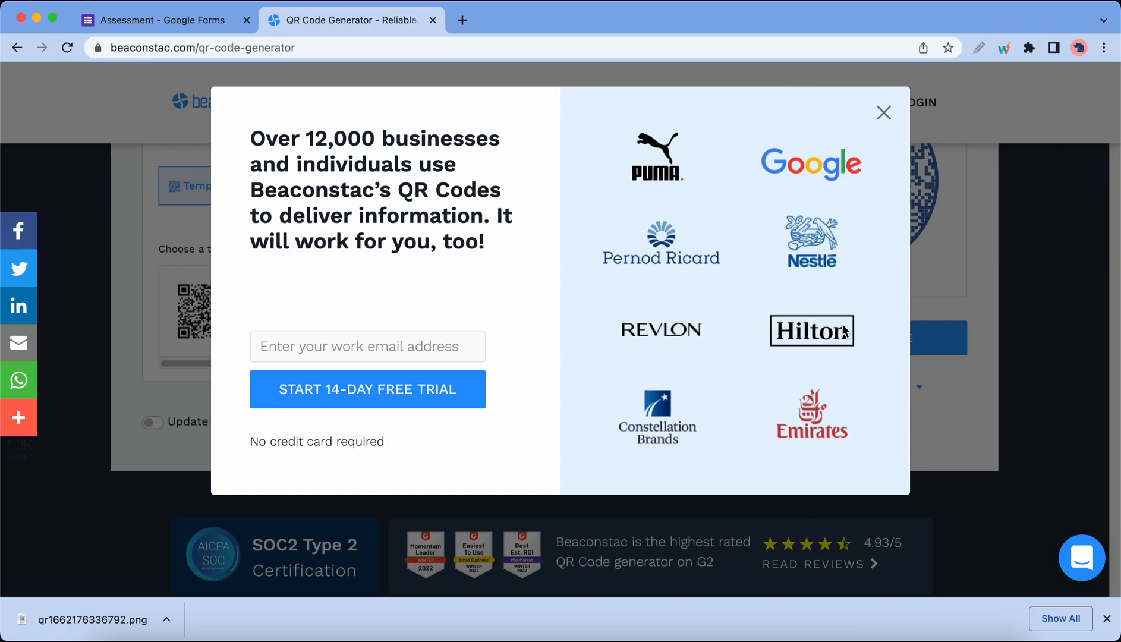
left_click(93, 619)
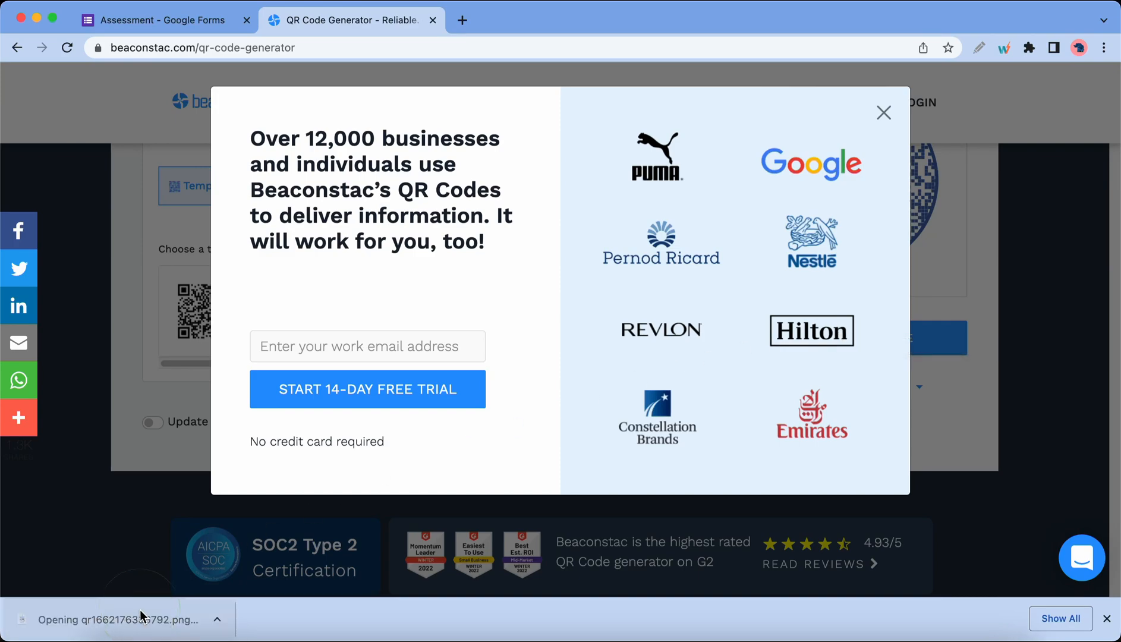
left_click(114, 619)
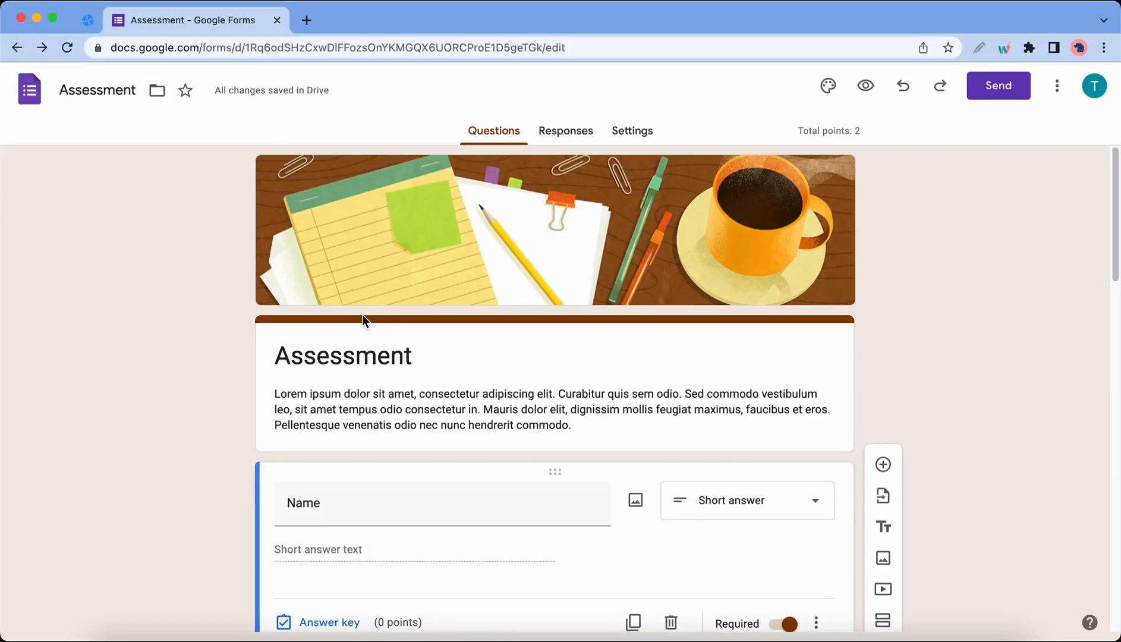
mouse_move(770, 202)
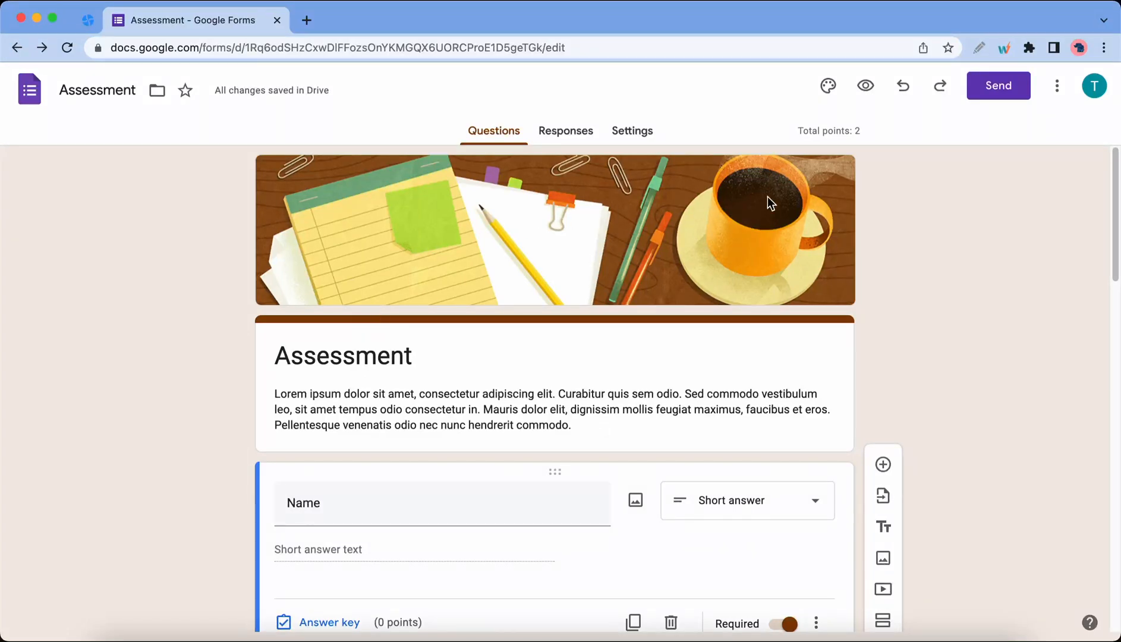
Step: Search the Add-ons Marketplace for 'Qr' and bring up the QR Code Generator listing
left_click(1056, 86)
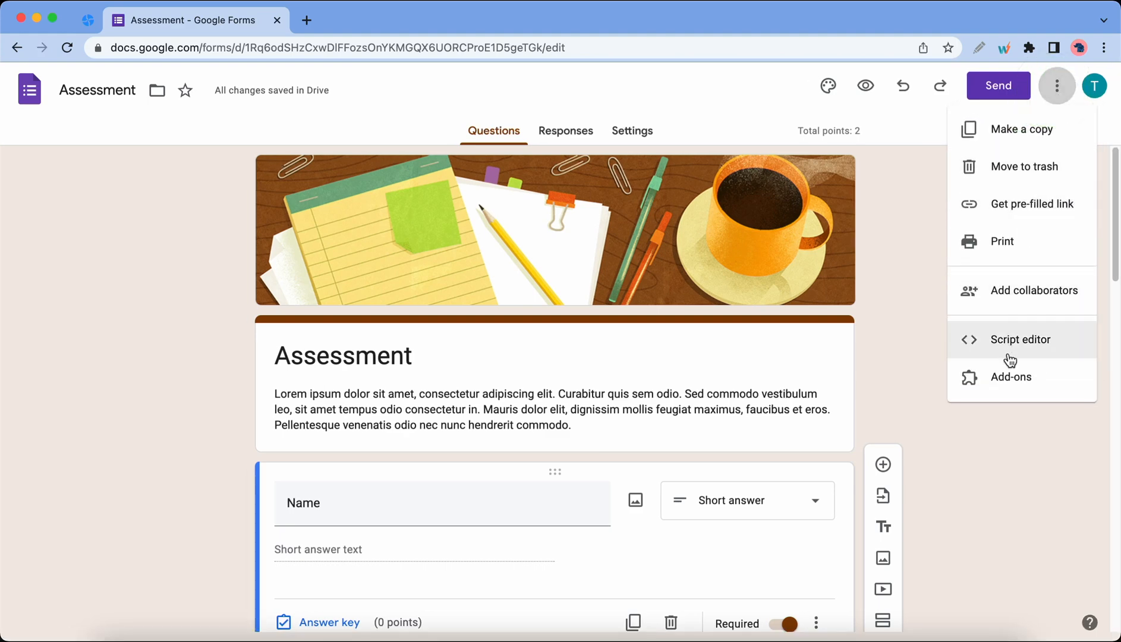
left_click(1011, 377)
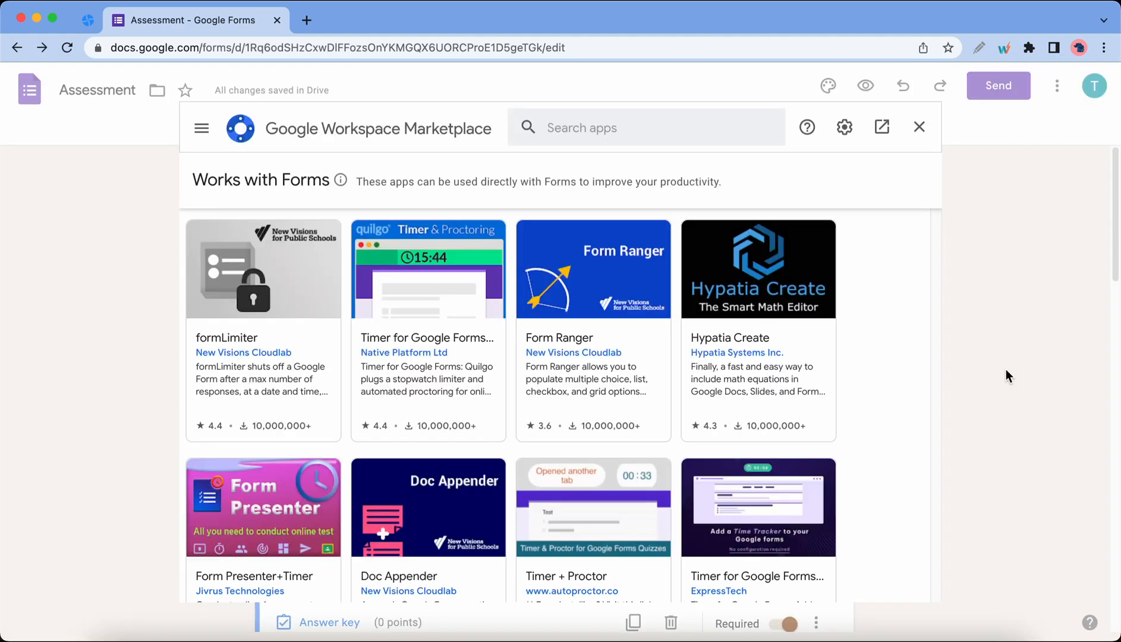
left_click(643, 126)
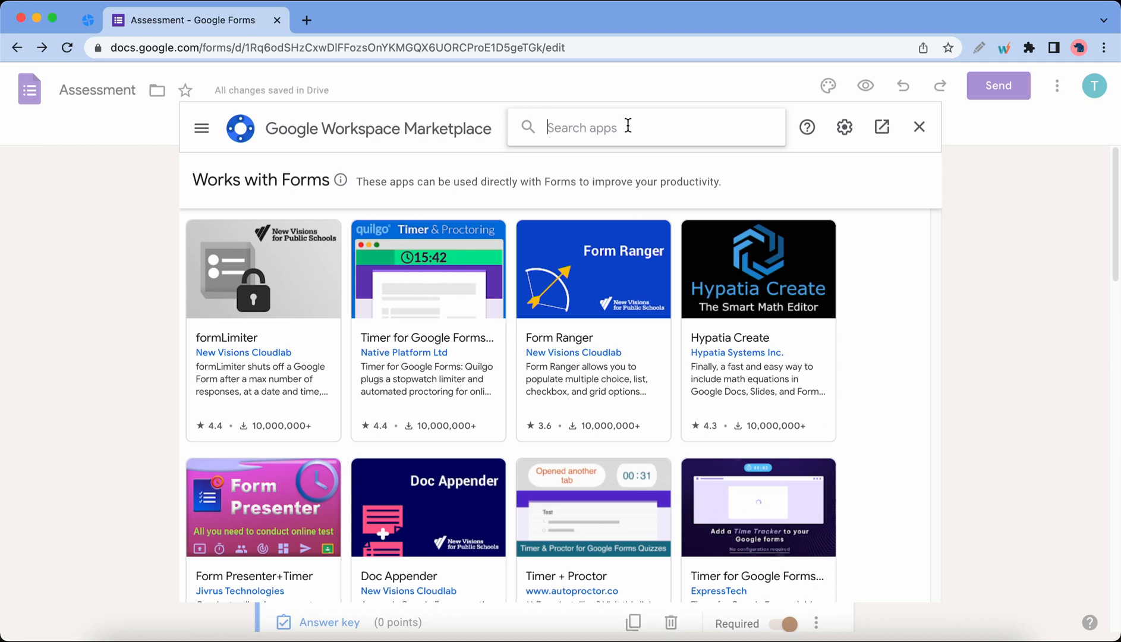
type("Qr")
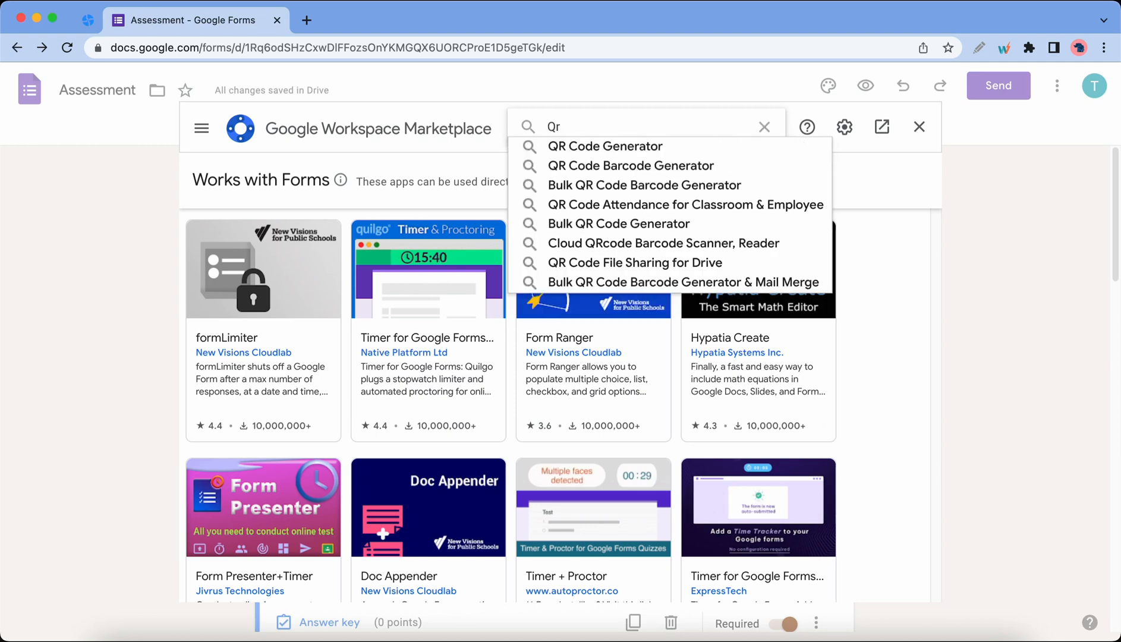
left_click(605, 146)
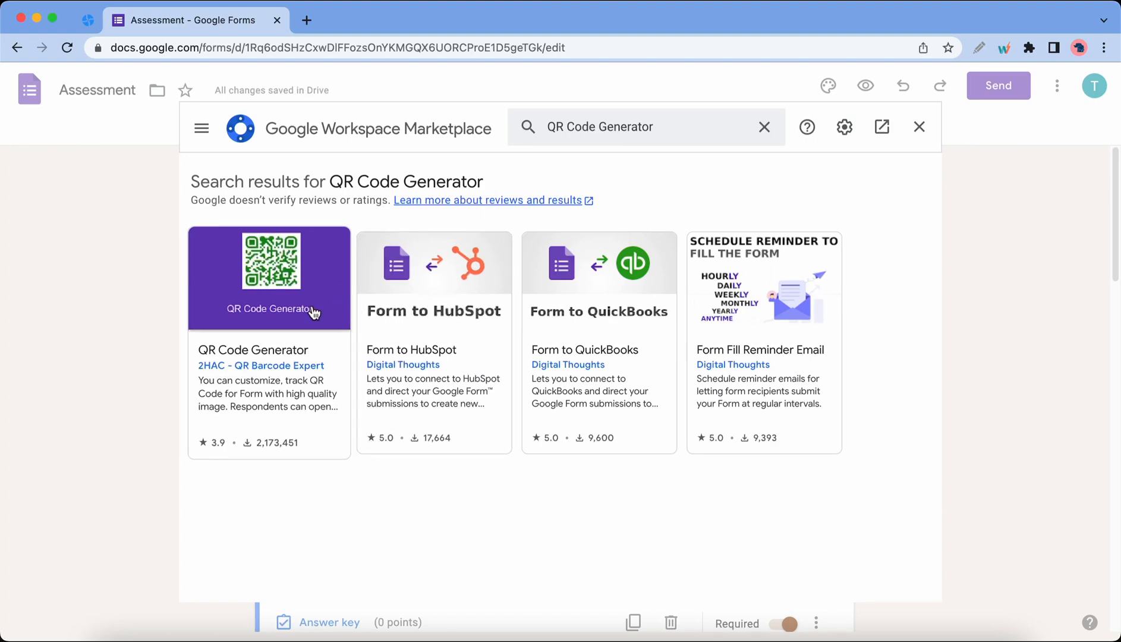
left_click(269, 277)
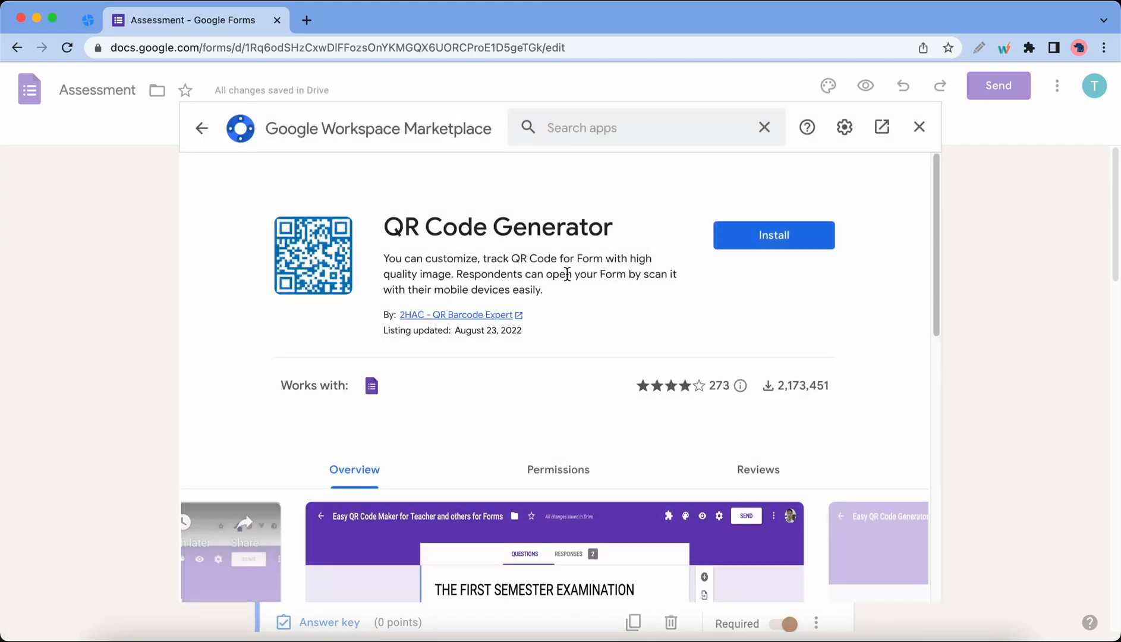
Step: Install QR Code Generator, allow it account access, and return to the Assessment form
left_click(773, 234)
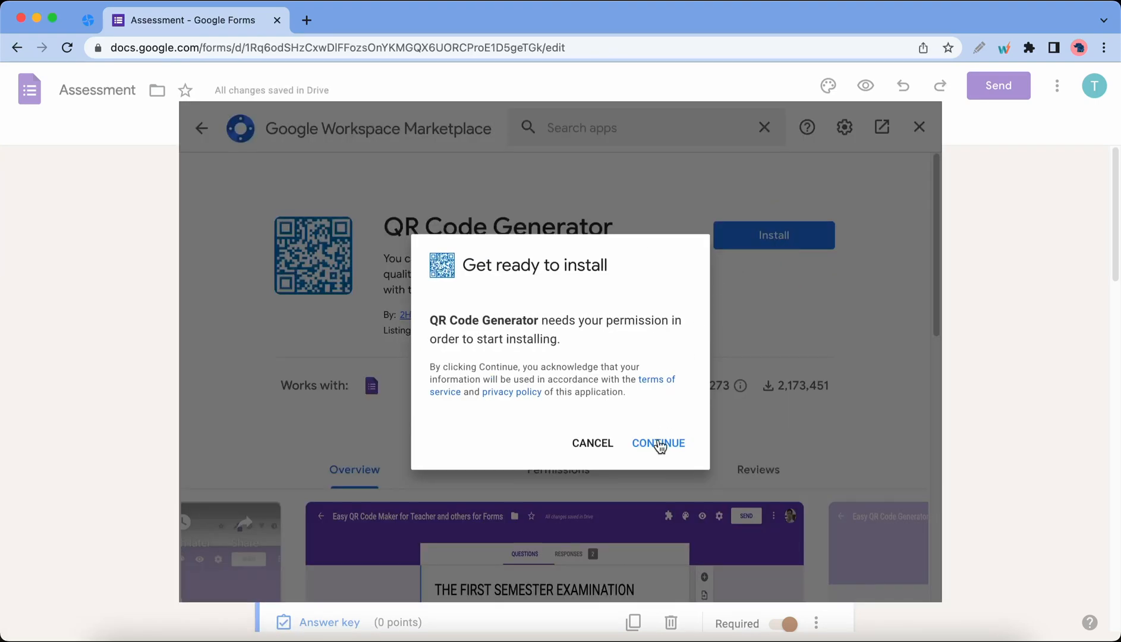
left_click(658, 442)
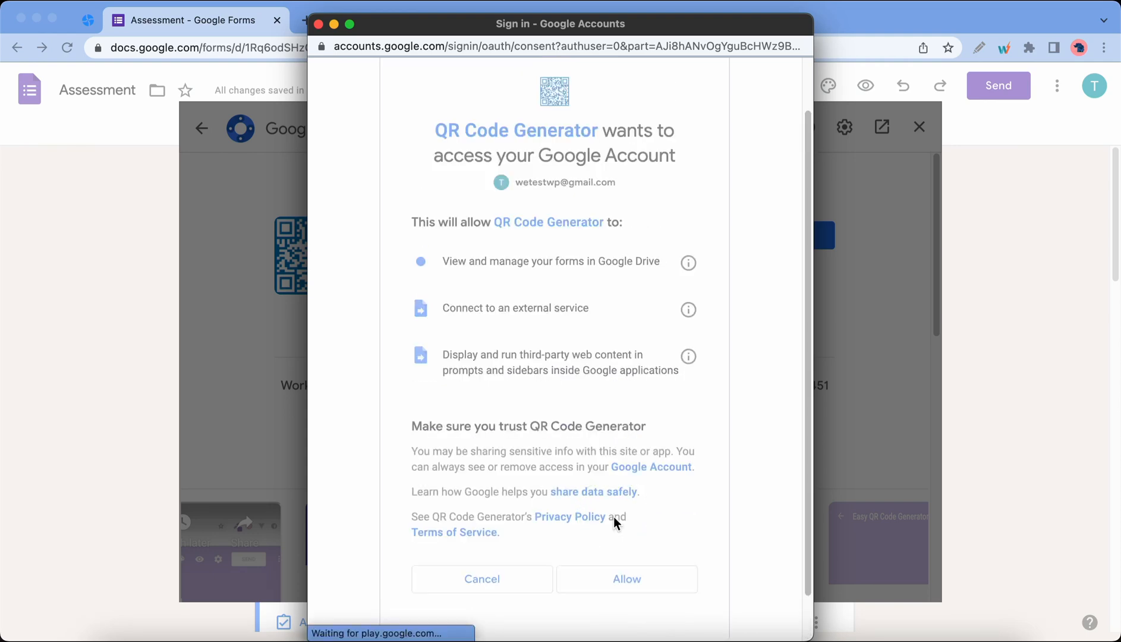
left_click(626, 579)
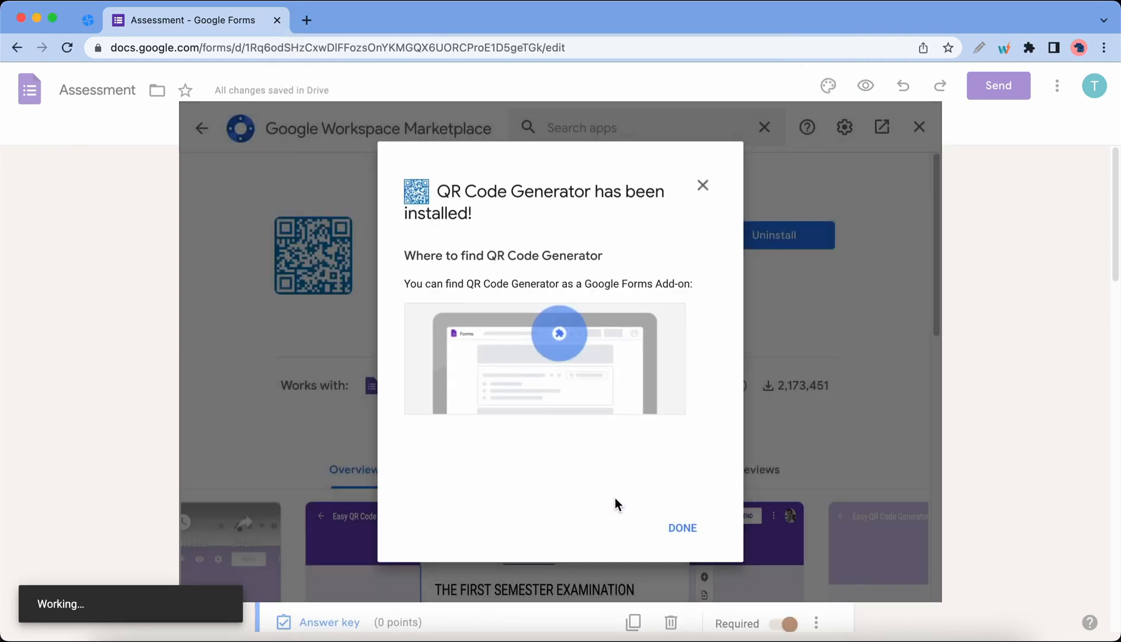
left_click(681, 527)
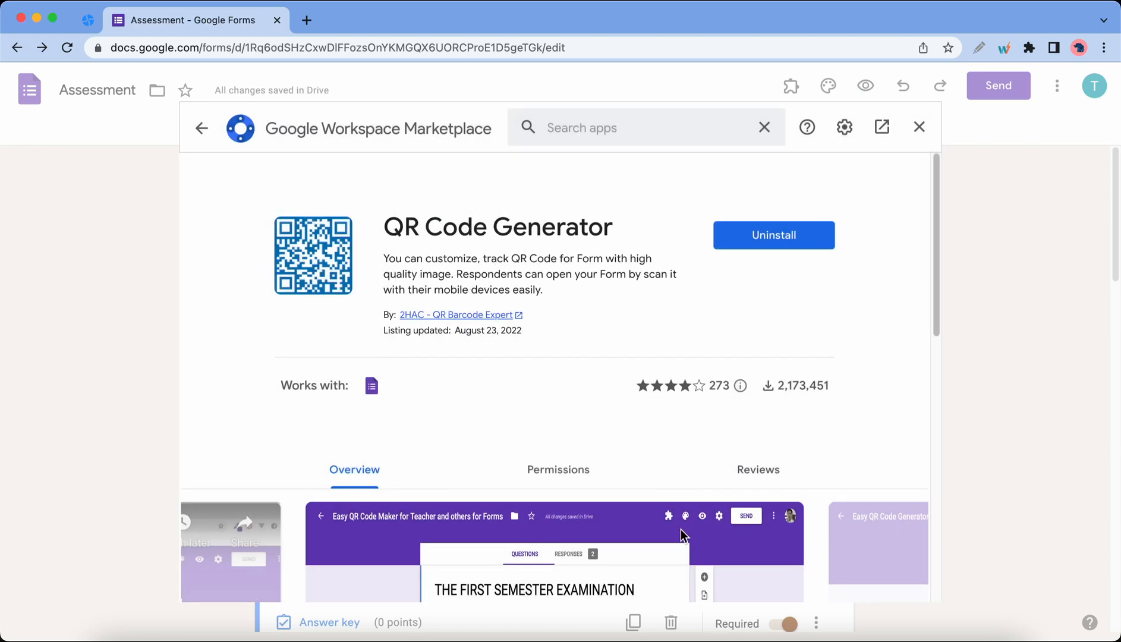
left_click(919, 127)
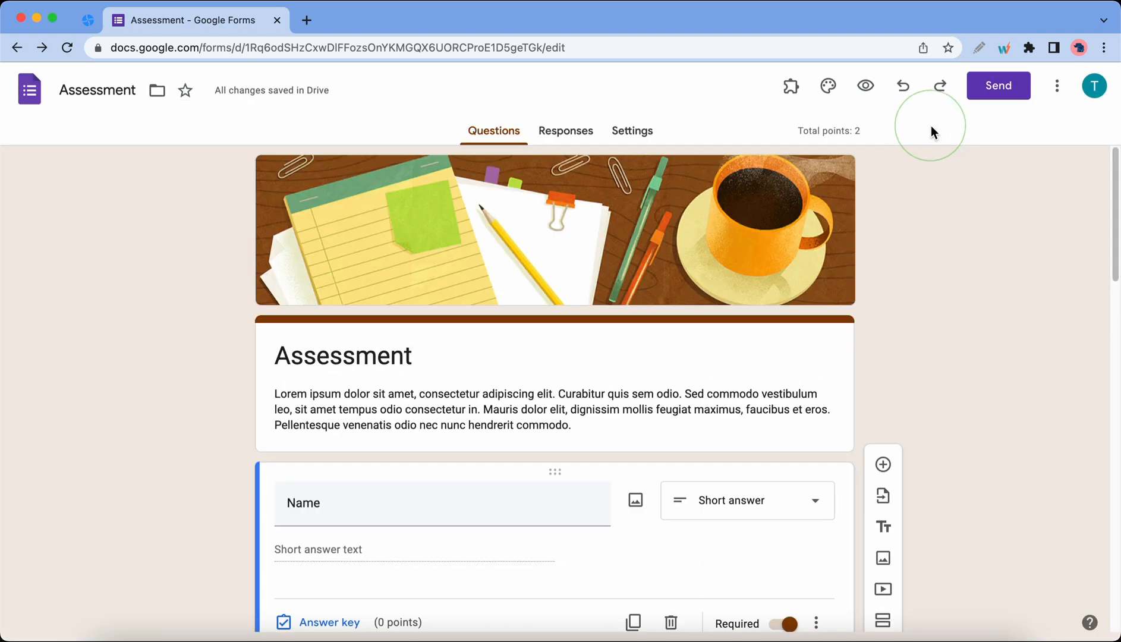
mouse_move(790, 86)
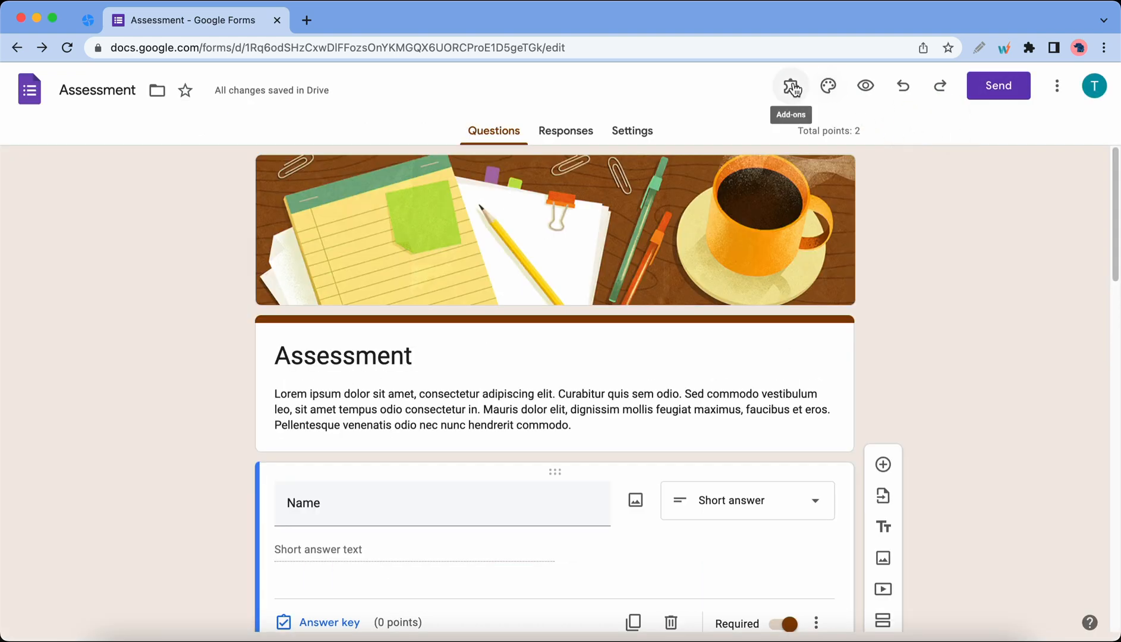
Step: Launch the QR Code Generator add-on and generate a QR code for the form
left_click(790, 86)
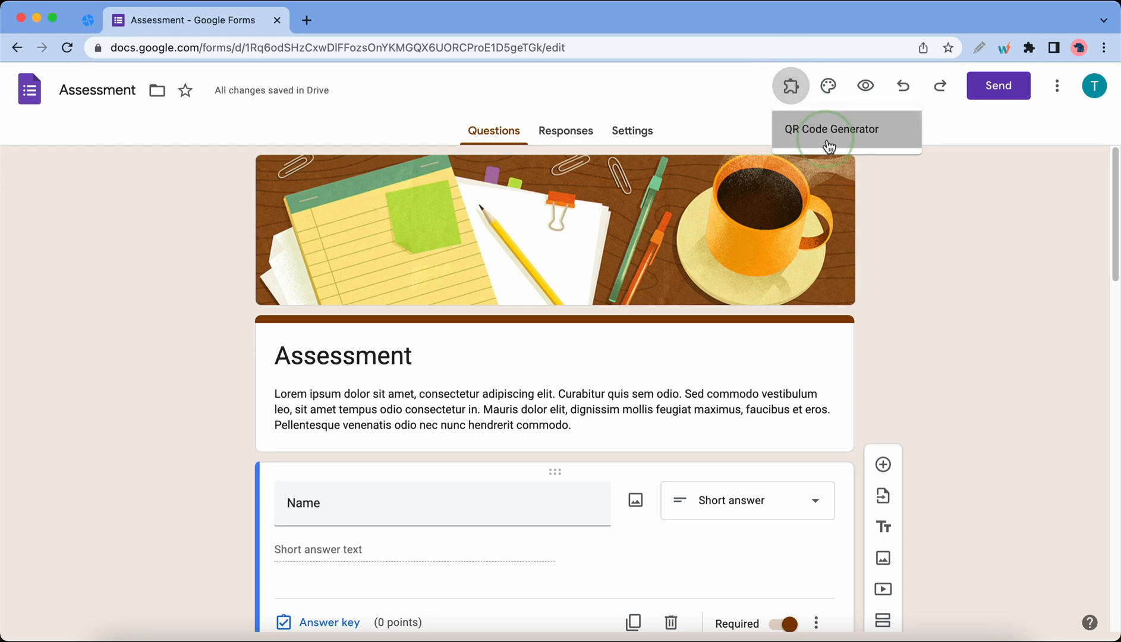
left_click(831, 129)
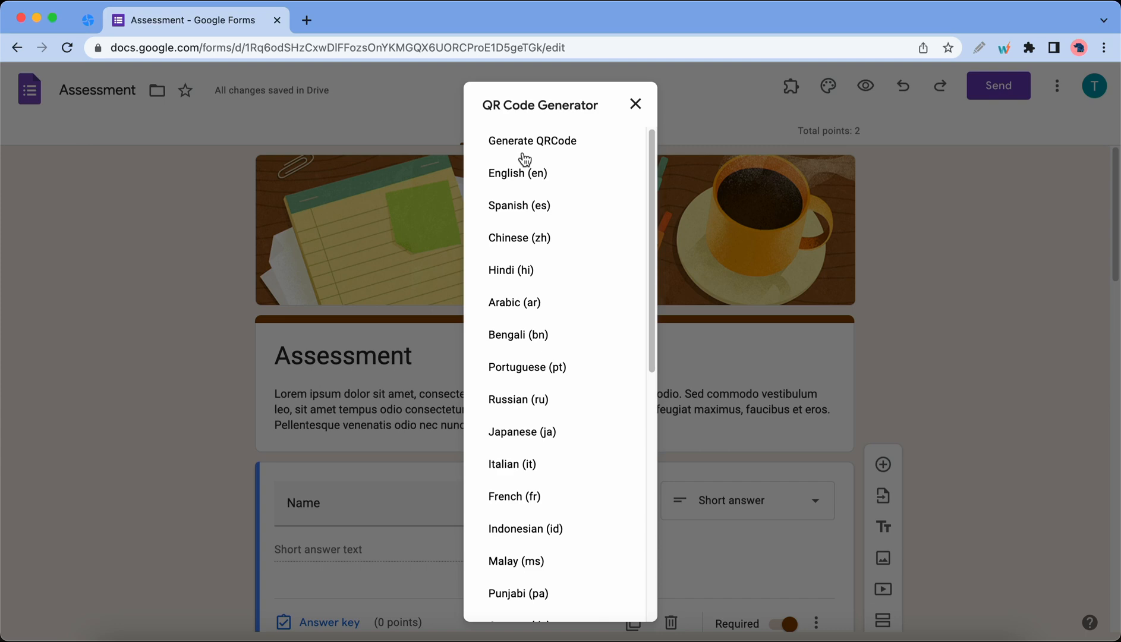
left_click(635, 103)
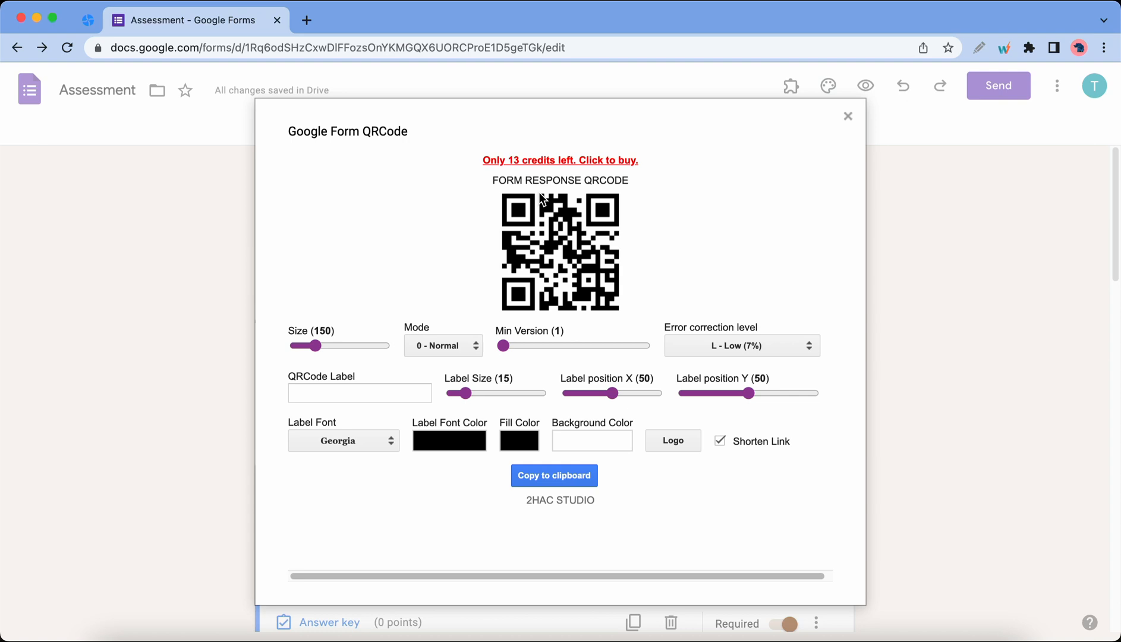
mouse_move(552, 198)
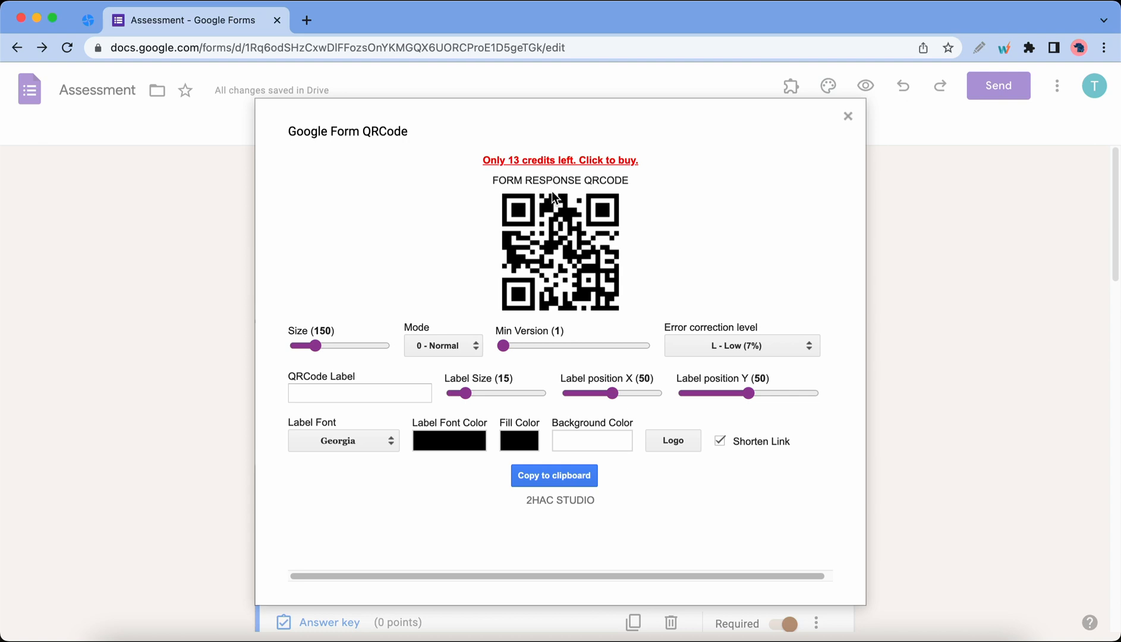
Step: Set the QR code to size 200 with a red fill colour, copy it to the clipboard and close the generator
left_click_drag(312, 345, 326, 344)
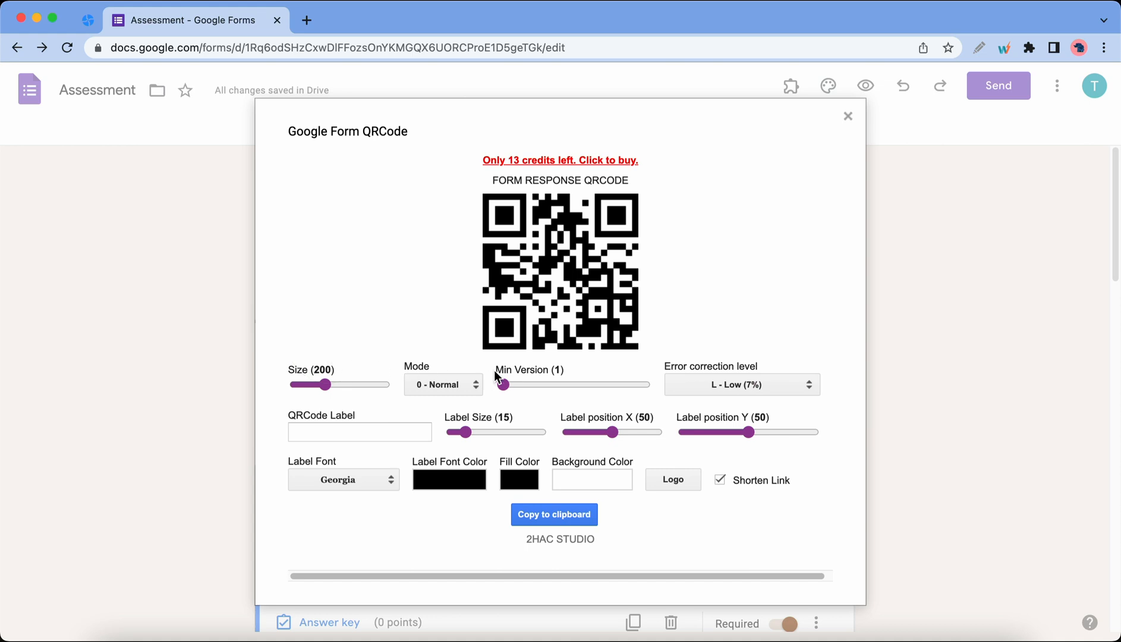
left_click(519, 479)
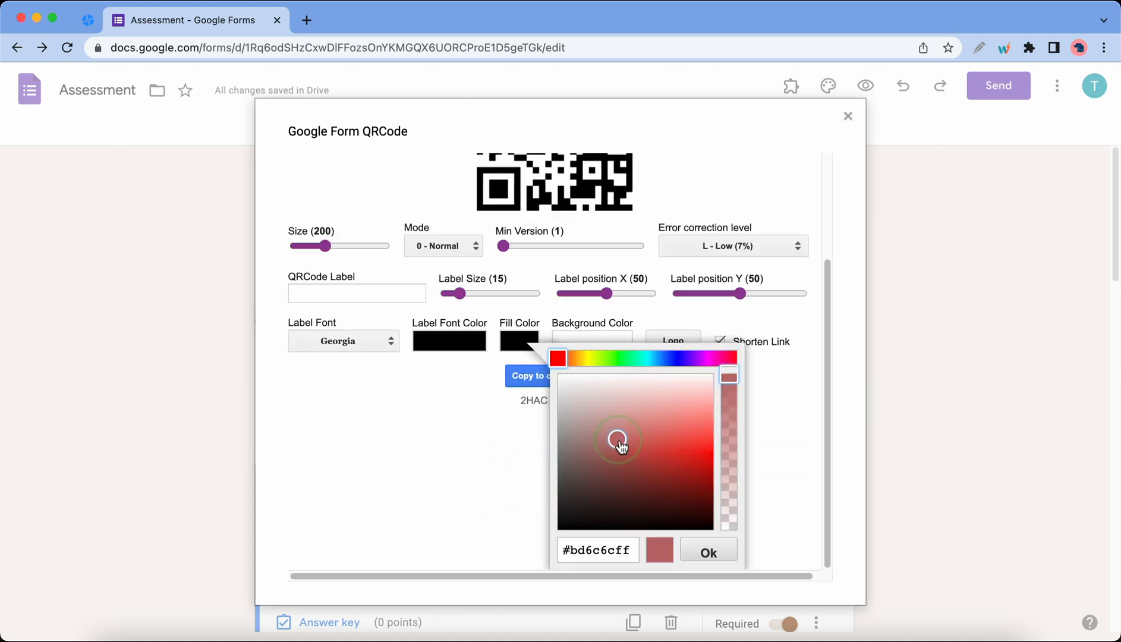
left_click(707, 552)
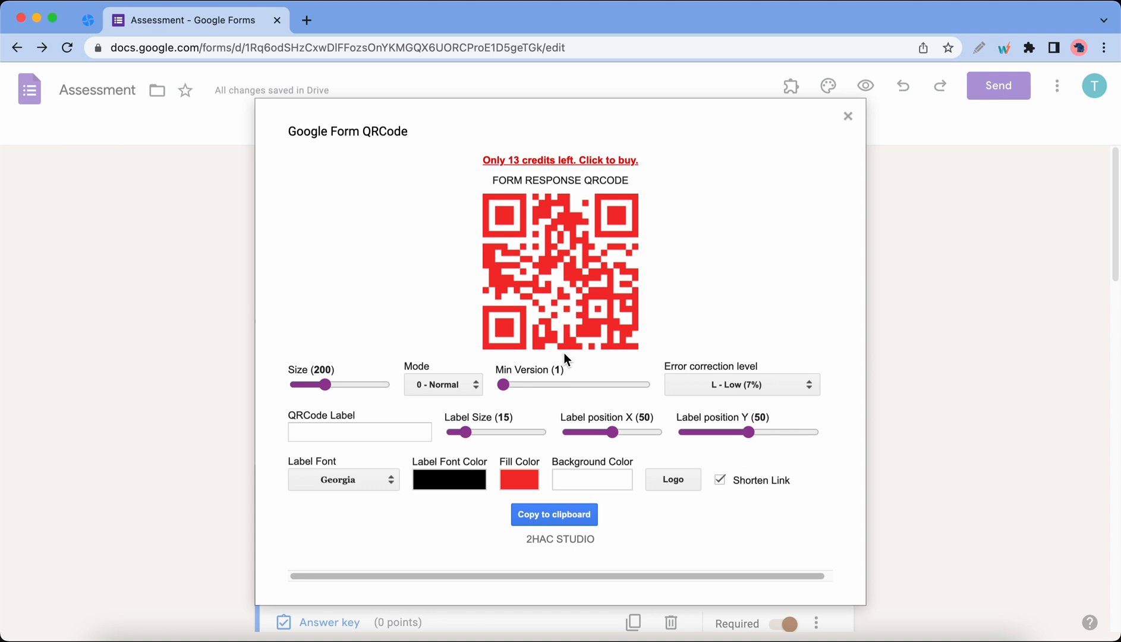
mouse_move(576, 509)
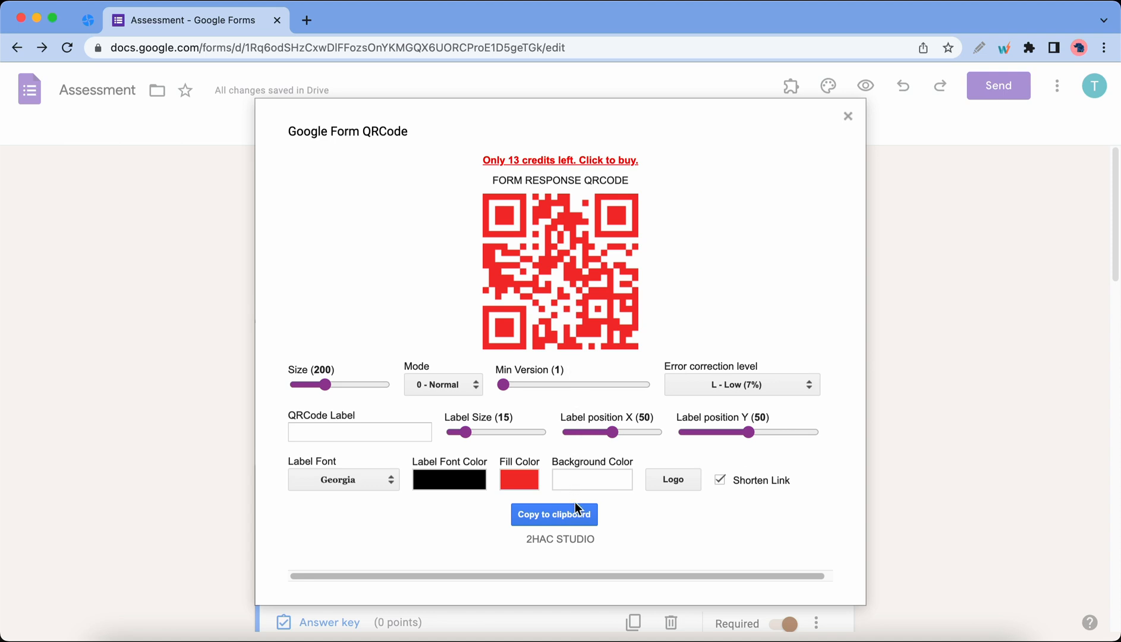
left_click(554, 514)
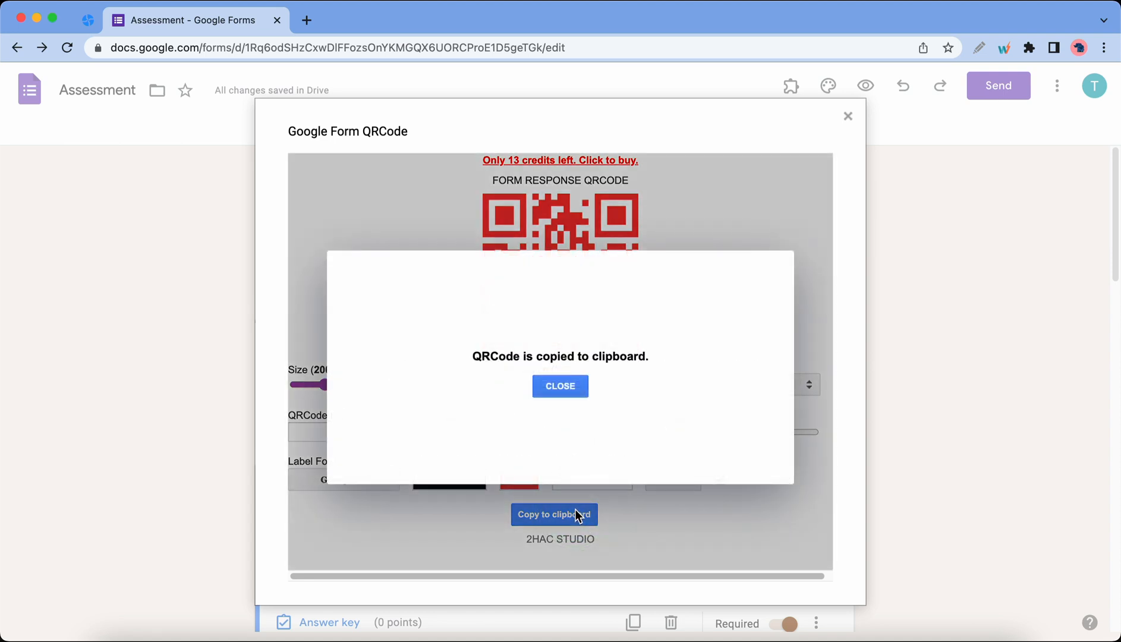
mouse_move(560, 386)
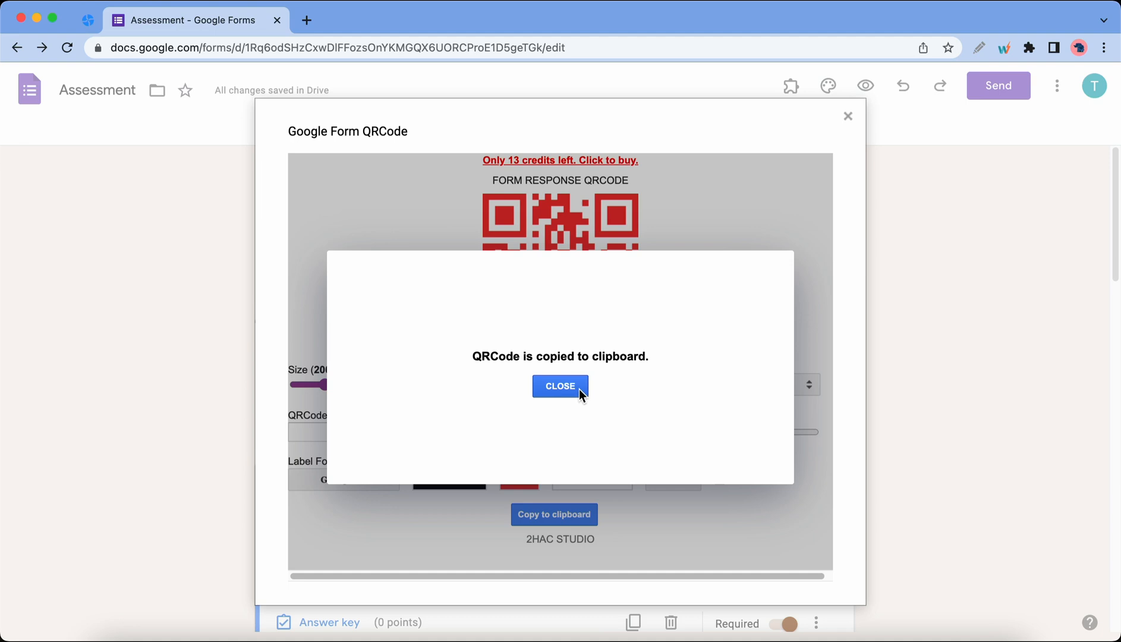
left_click(560, 387)
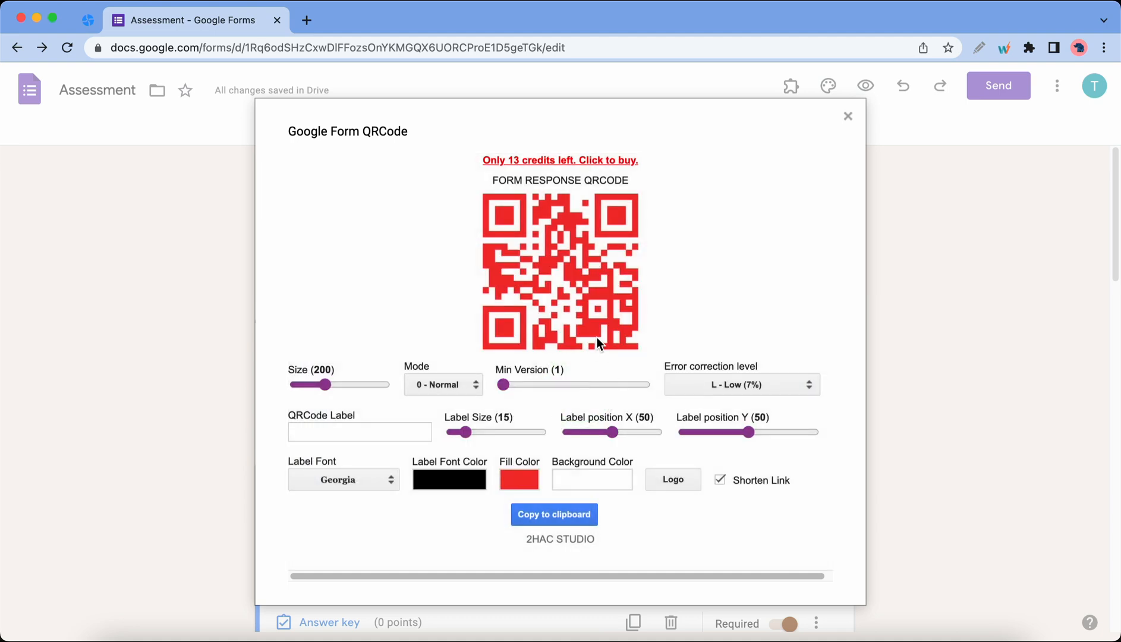
mouse_move(680, 256)
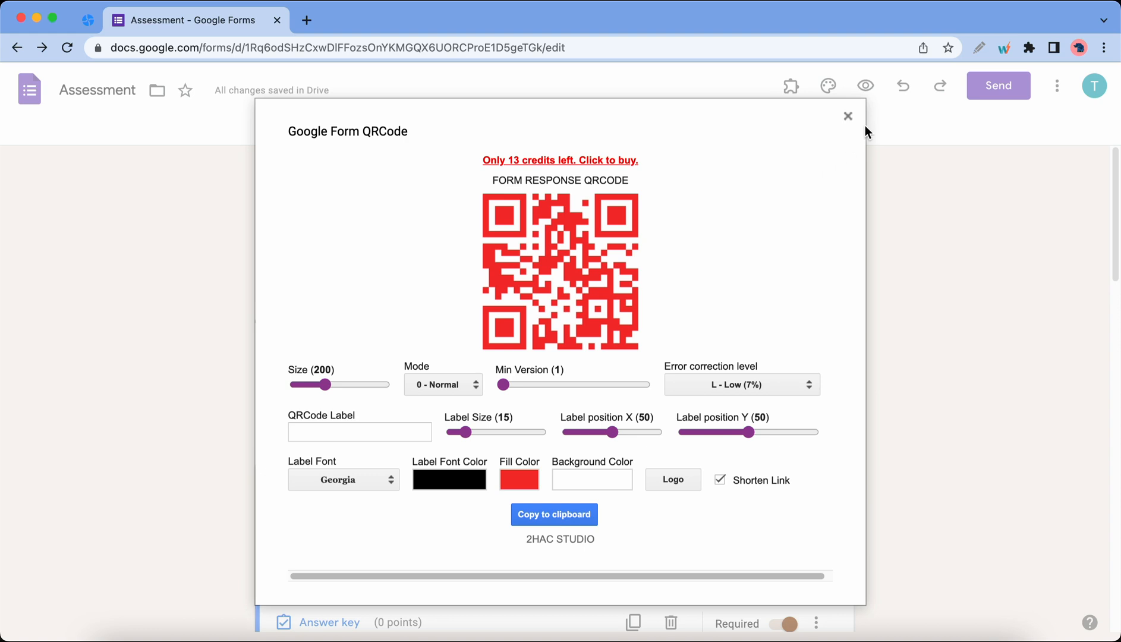
left_click(847, 116)
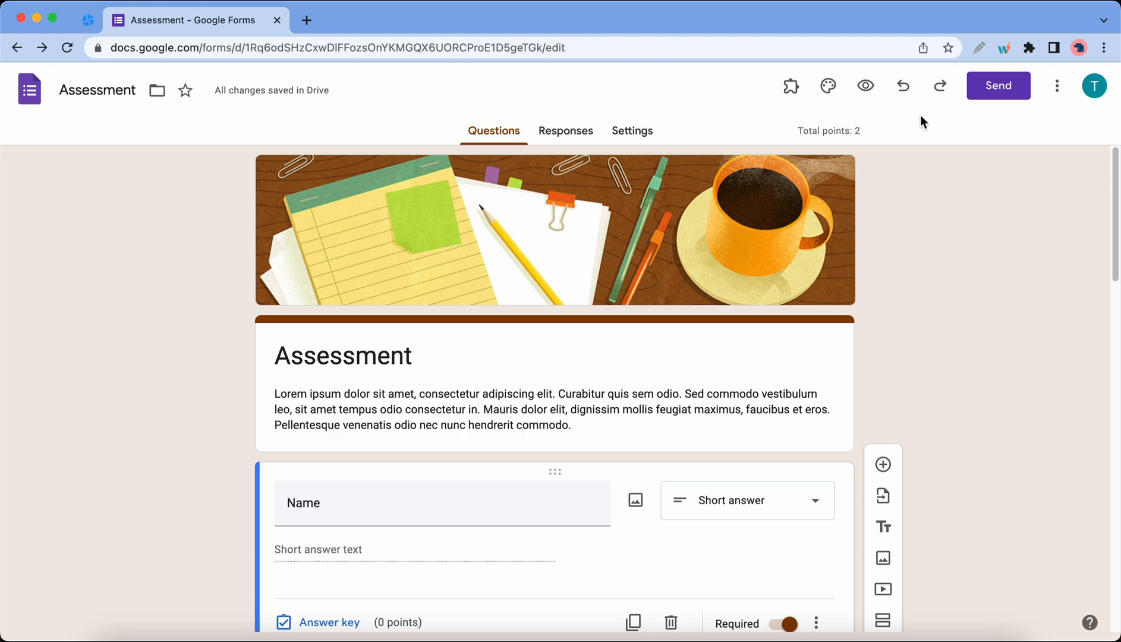
Step: Search the Add-ons Marketplace for 'extend' and pick Timer for Google Forms - Extended Forms
left_click(1057, 85)
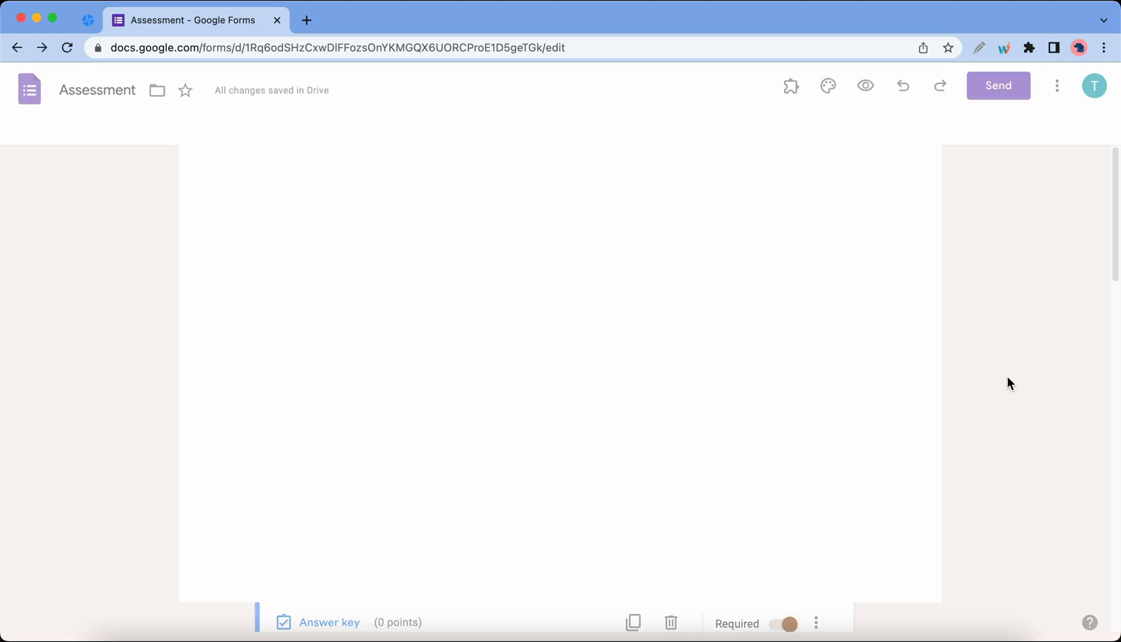
left_click(791, 86)
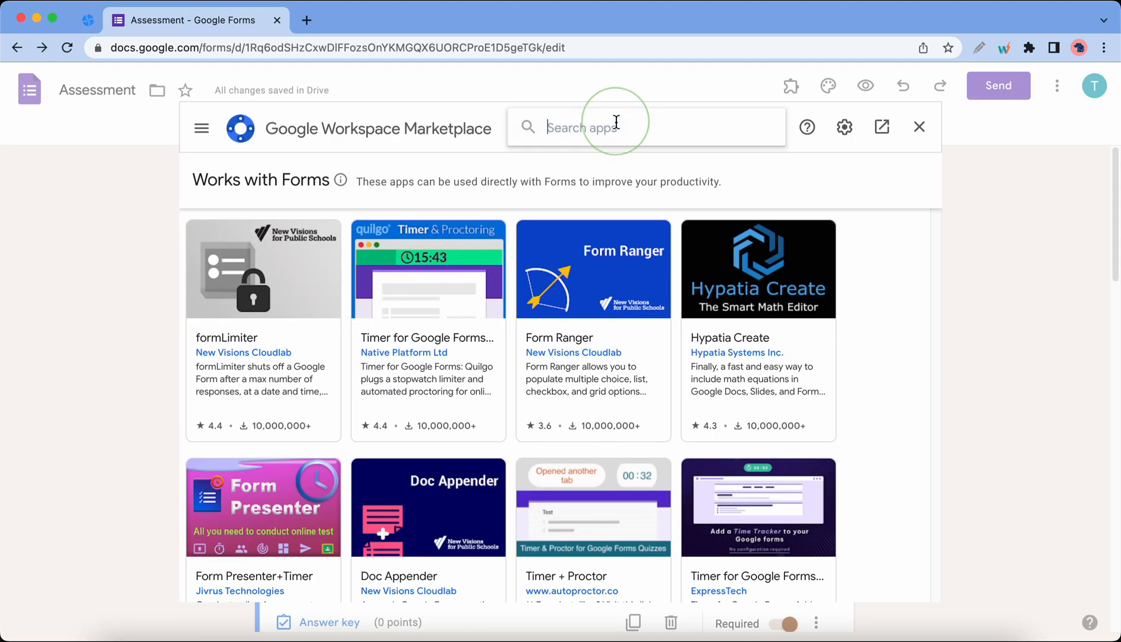
type("extend")
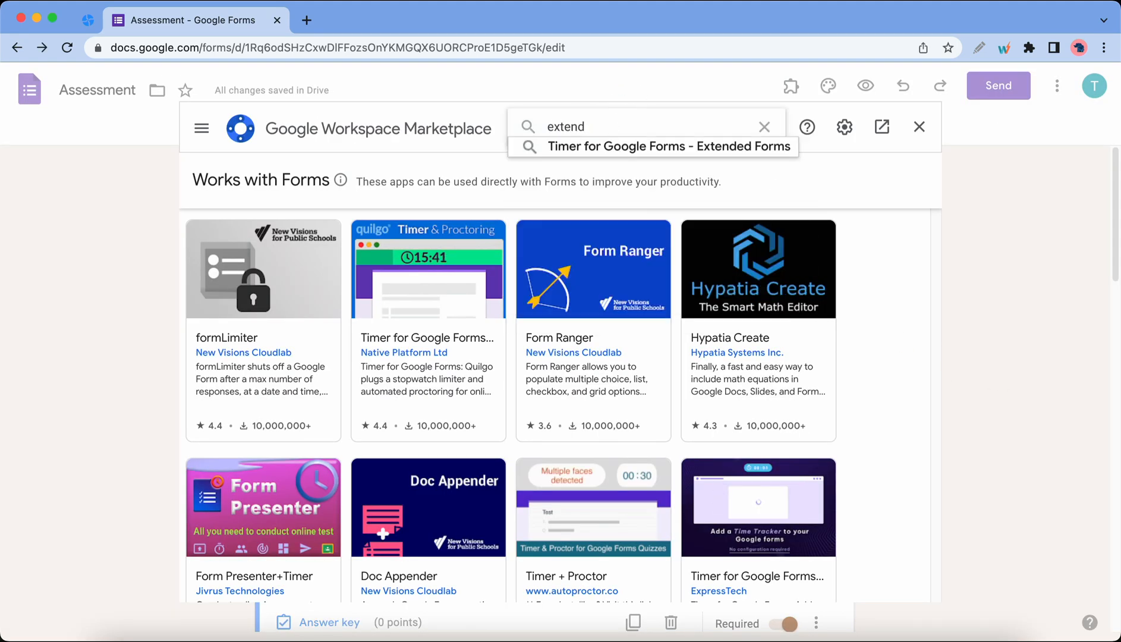
left_click(667, 147)
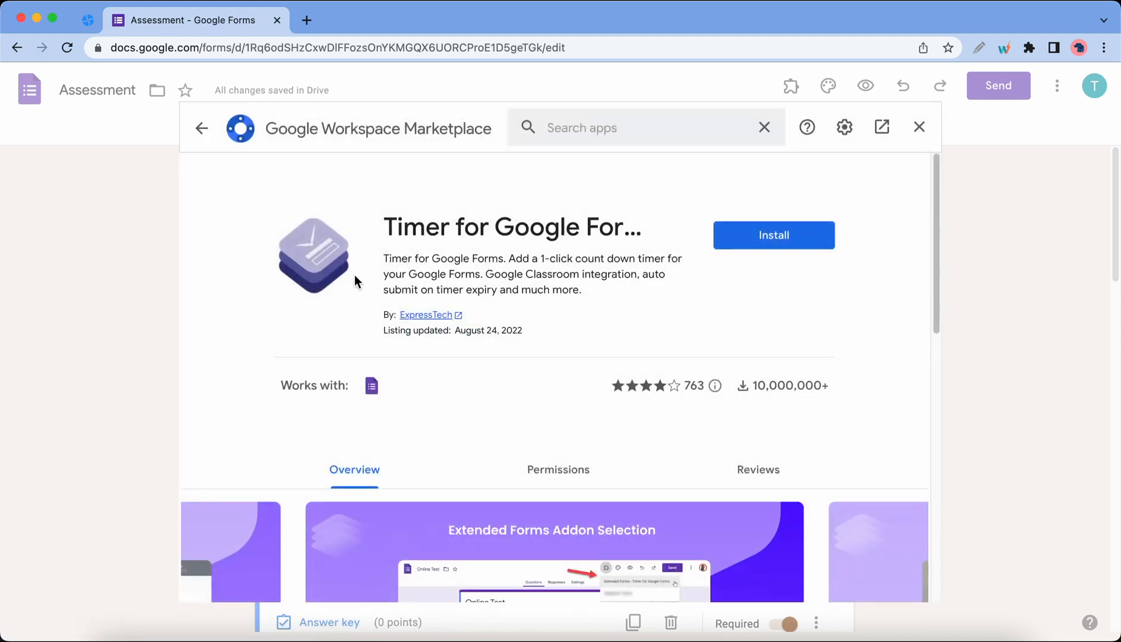
Step: Install Extended Forms, allow it account access, and return to the Assessment form
left_click(772, 235)
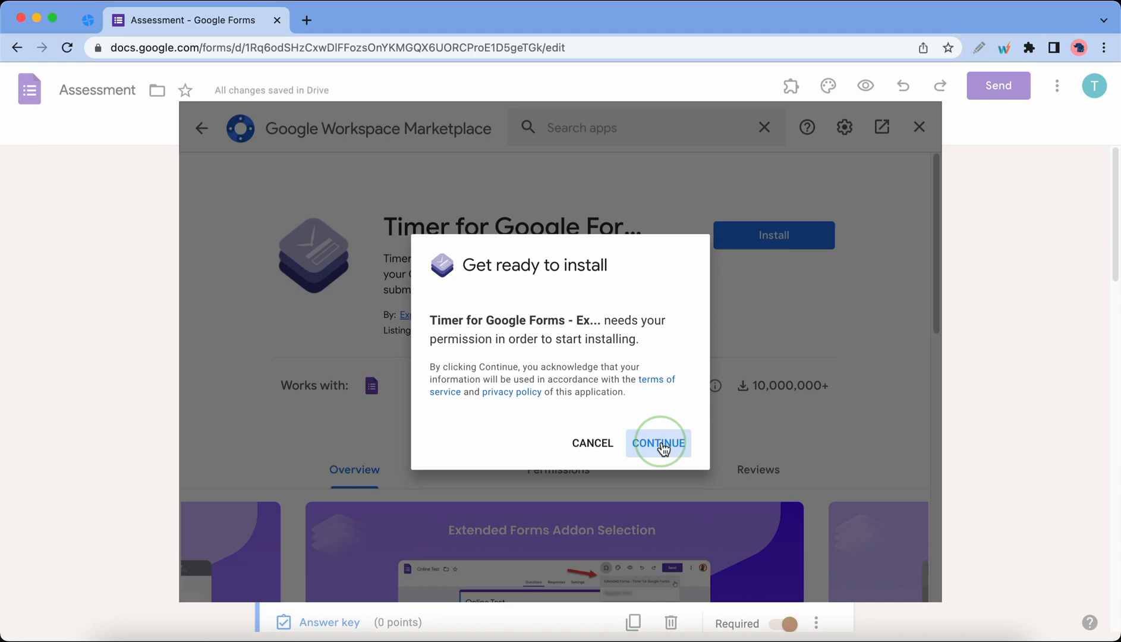
left_click(658, 442)
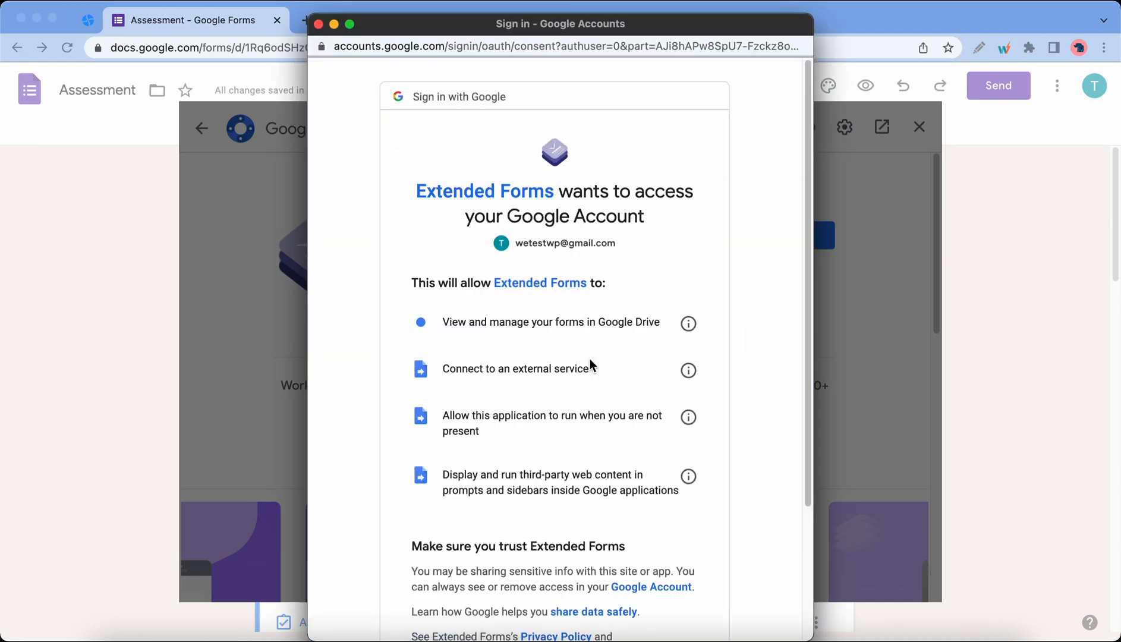
scroll("down", 3)
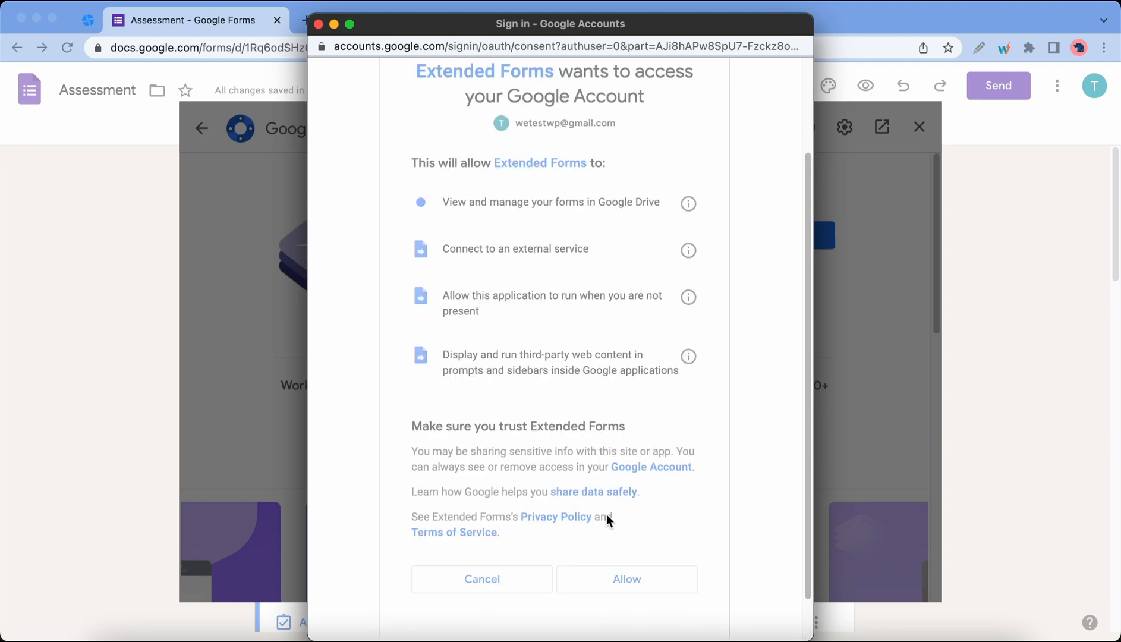
left_click(625, 579)
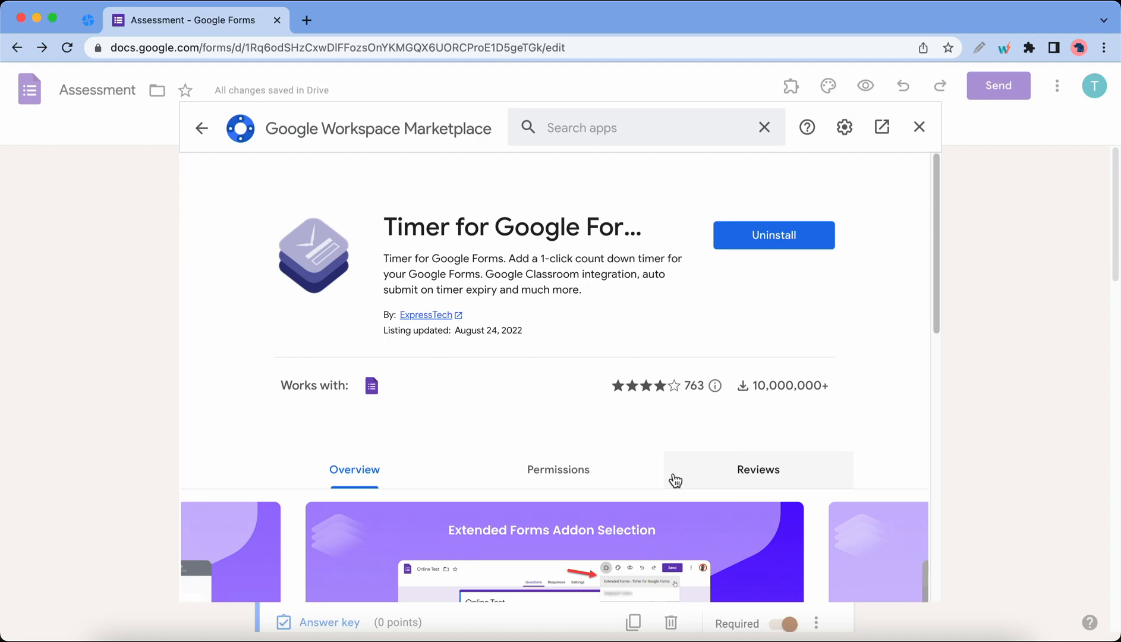
left_click(919, 127)
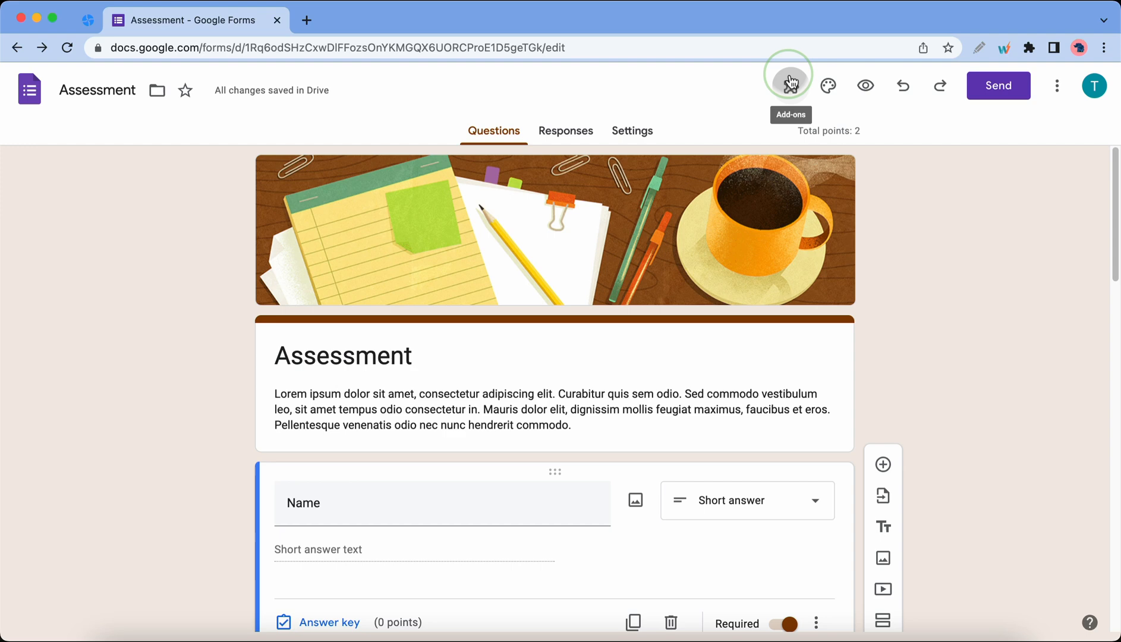
Step: Connect the form to Extendedforms.io and fix the one-response-per-respondent setting so the timer syncs
left_click(788, 85)
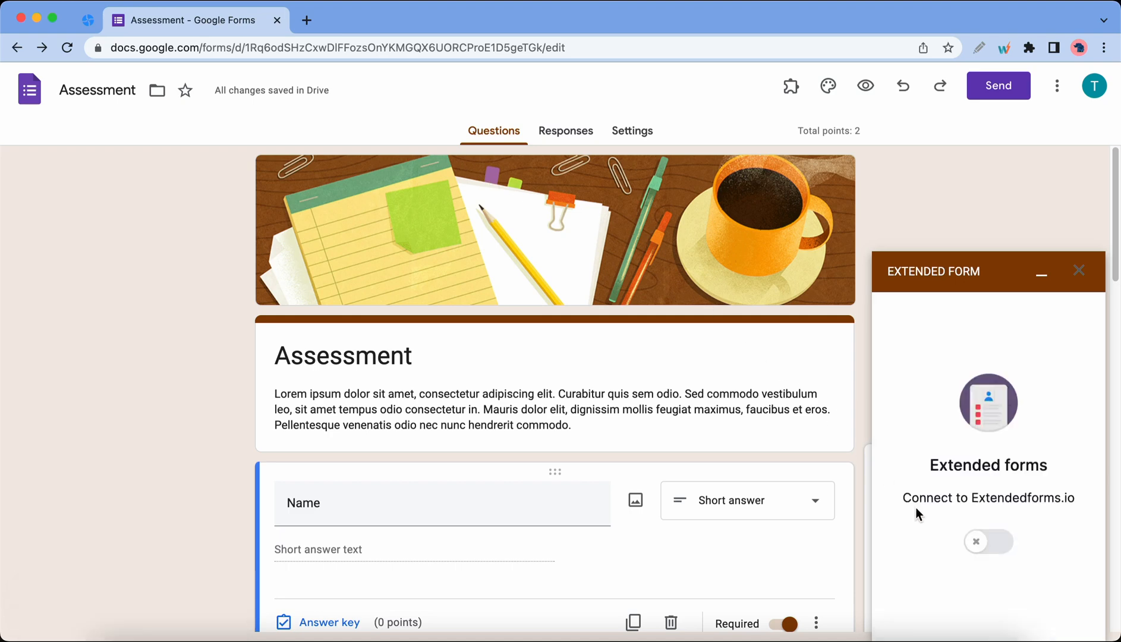
left_click(989, 541)
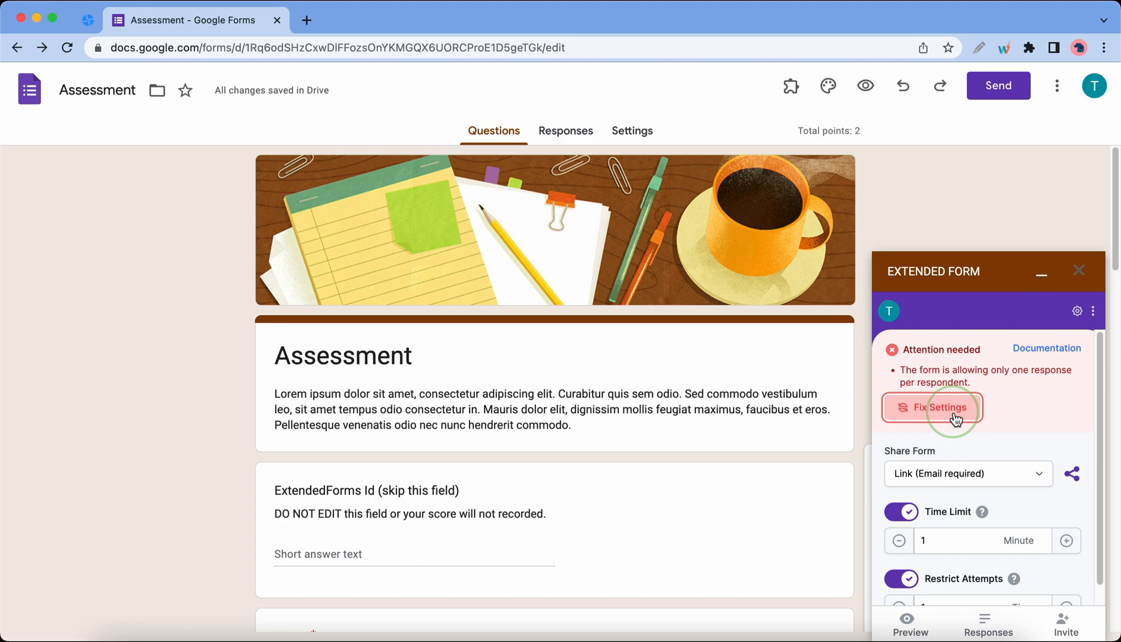
left_click(932, 408)
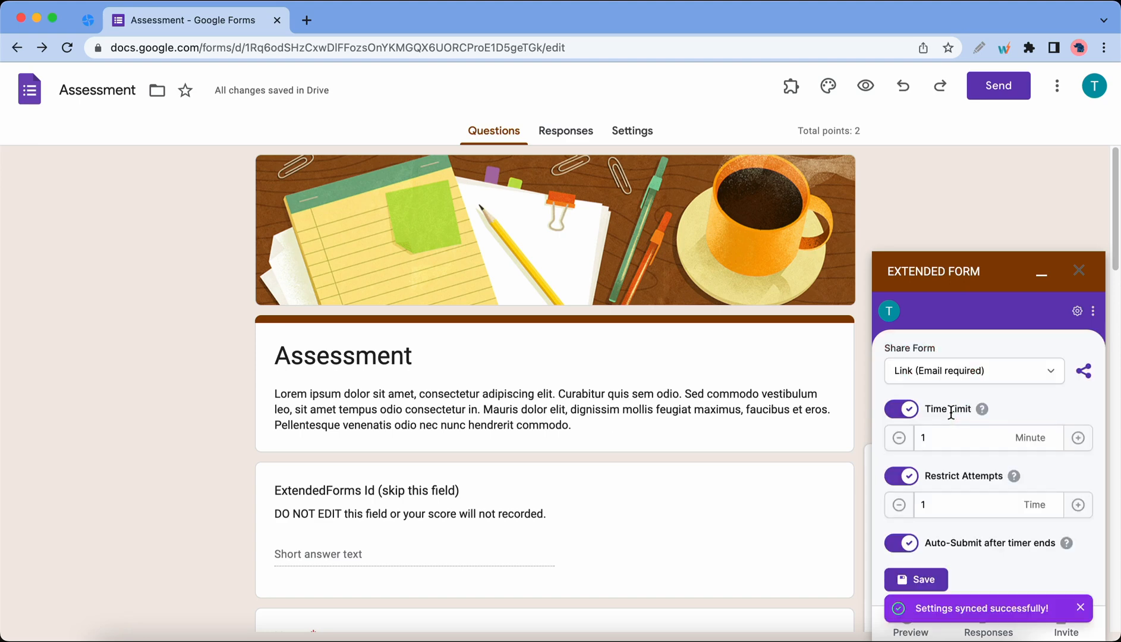
mouse_move(1010, 384)
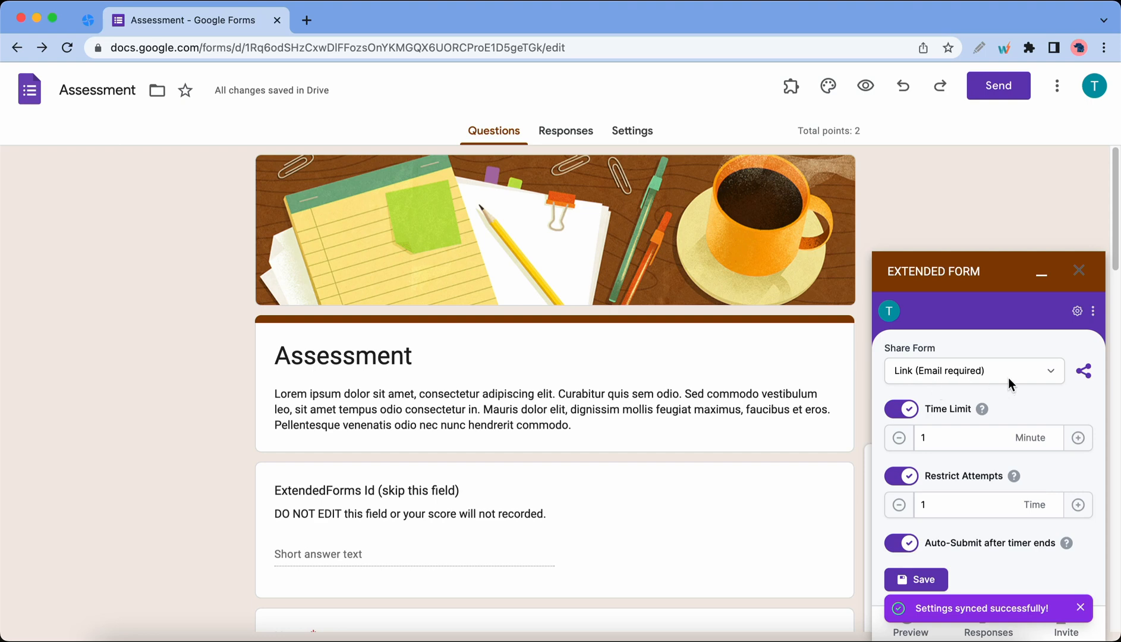
Step: Raise the quiz time limit to 3 minutes and allow one more attempt per respondent
left_click(972, 370)
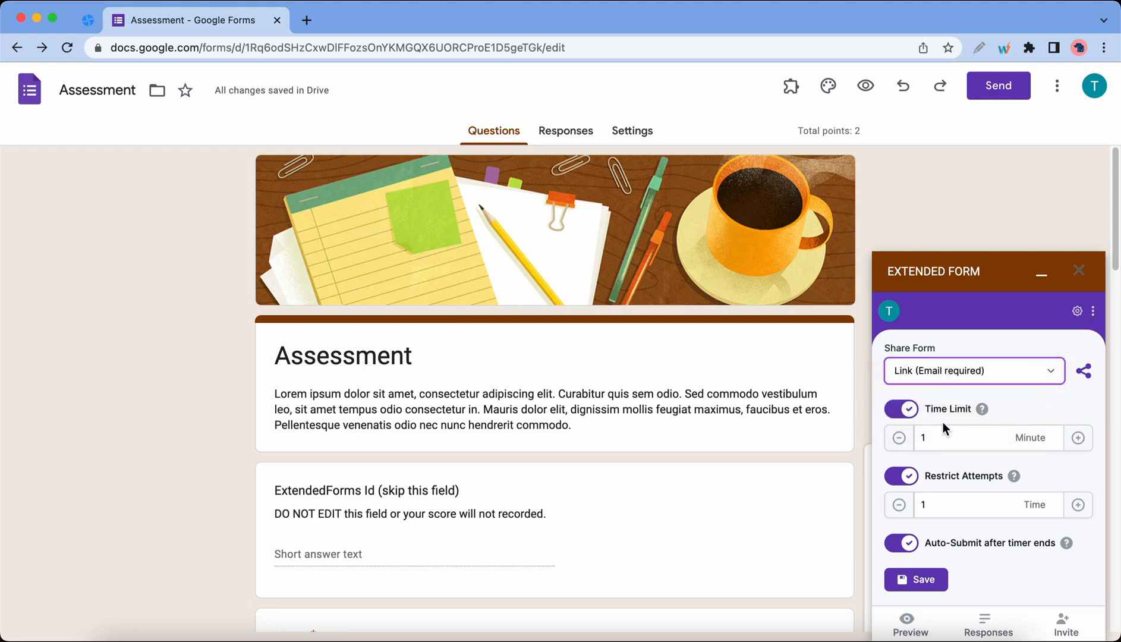
left_click(1078, 437)
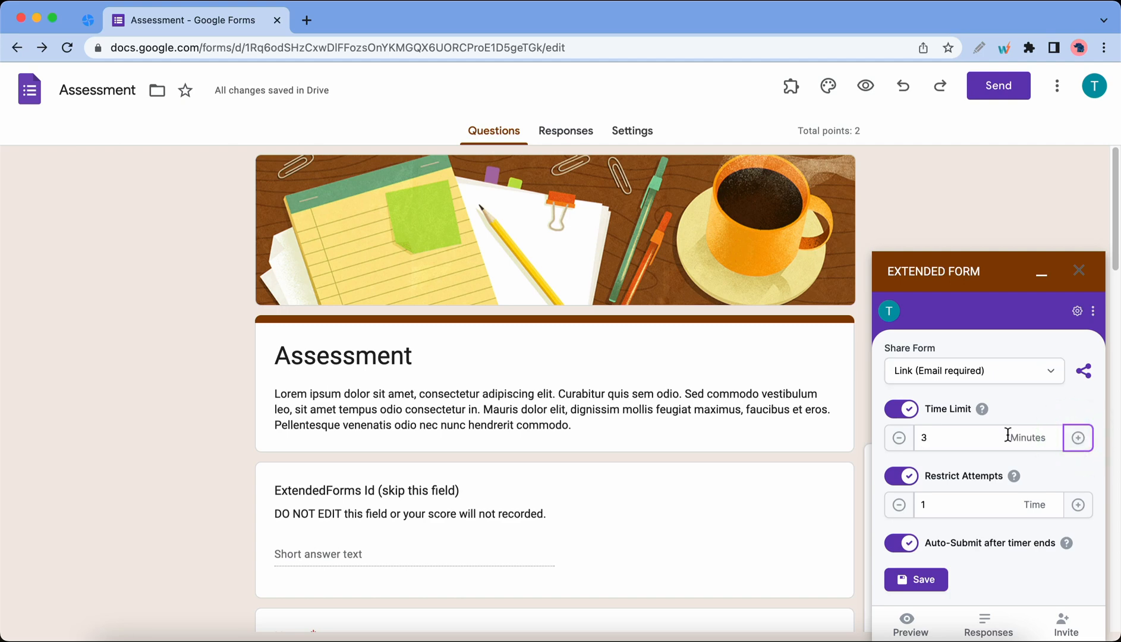
left_click(1080, 505)
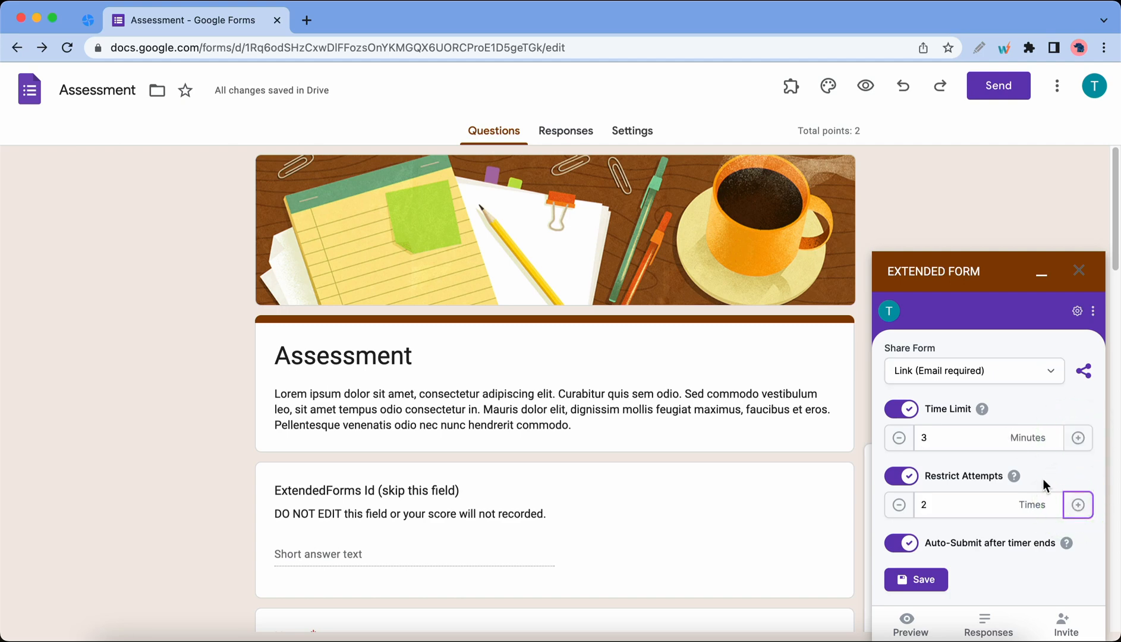
mouse_move(981, 540)
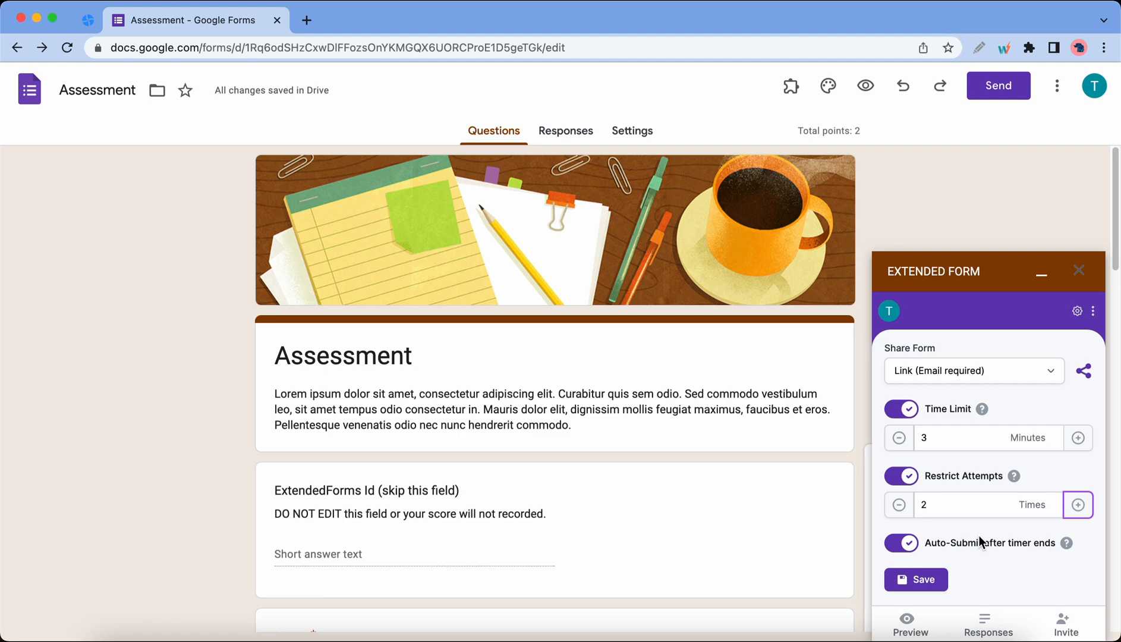
mouse_move(1014, 428)
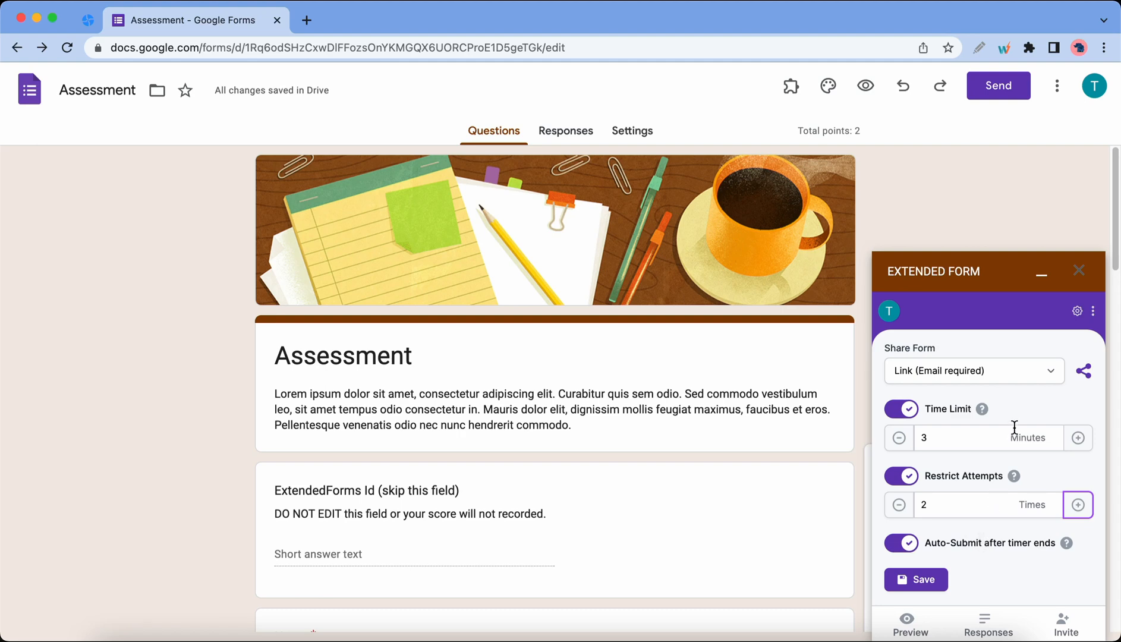
mouse_move(1021, 422)
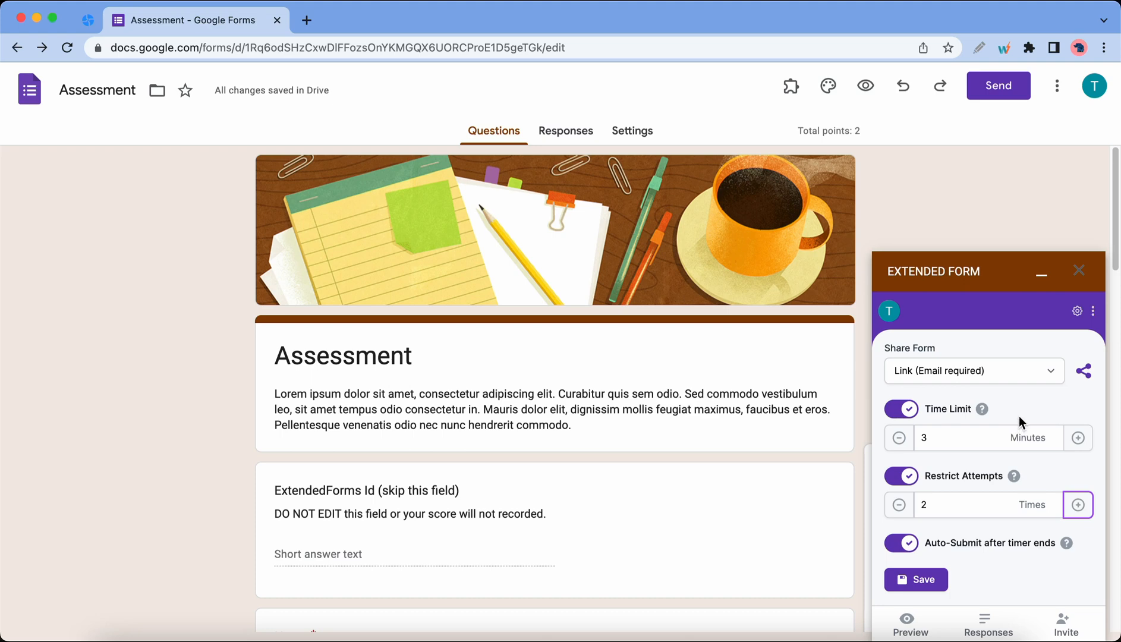
Step: Share the quiz as a Link (Anonymous) and copy its form link for the QR generator
left_click(972, 369)
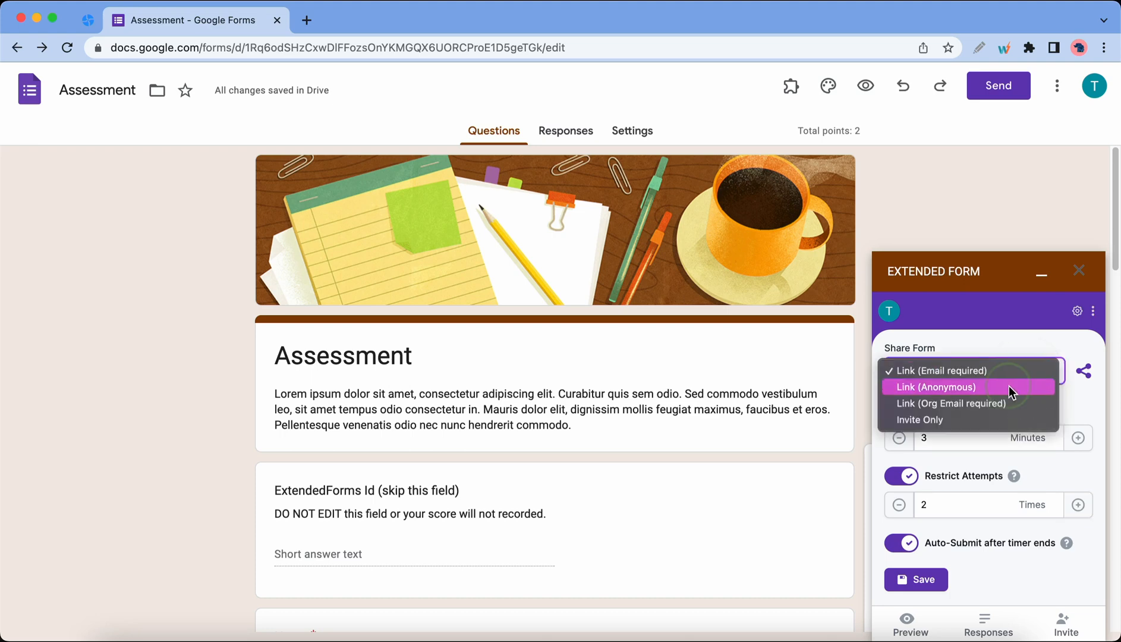
left_click(933, 386)
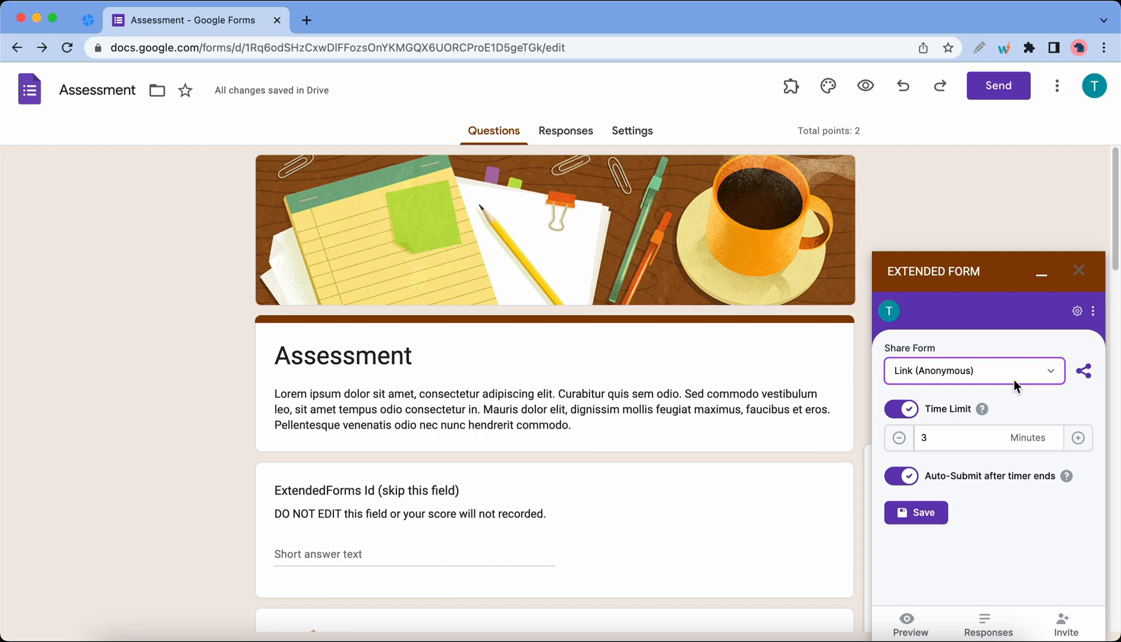
left_click(1084, 371)
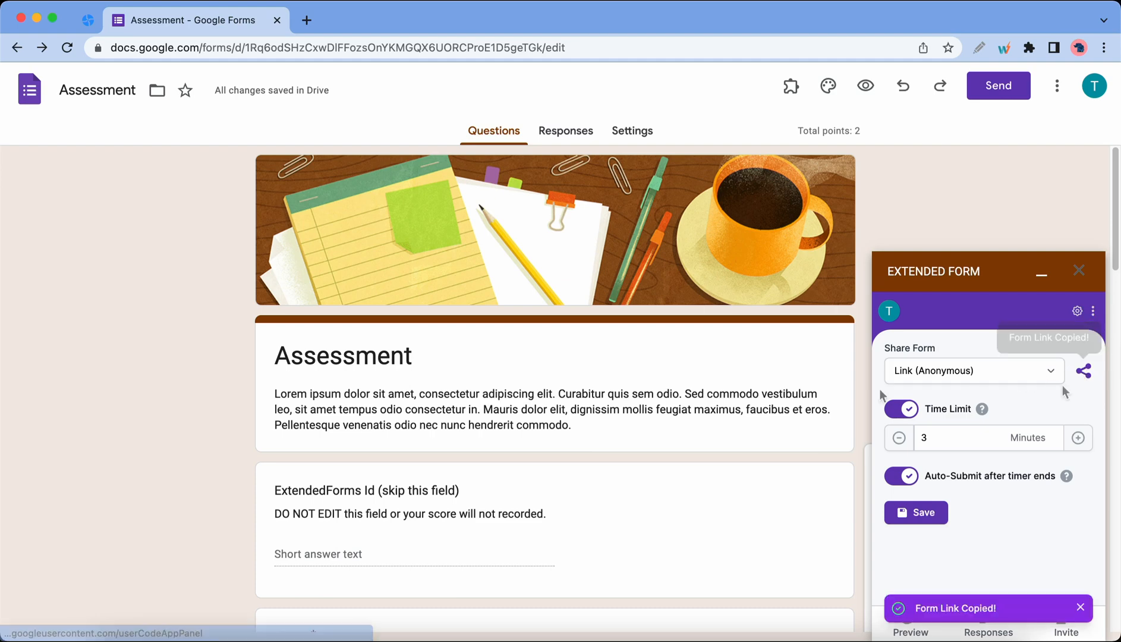
left_click(86, 19)
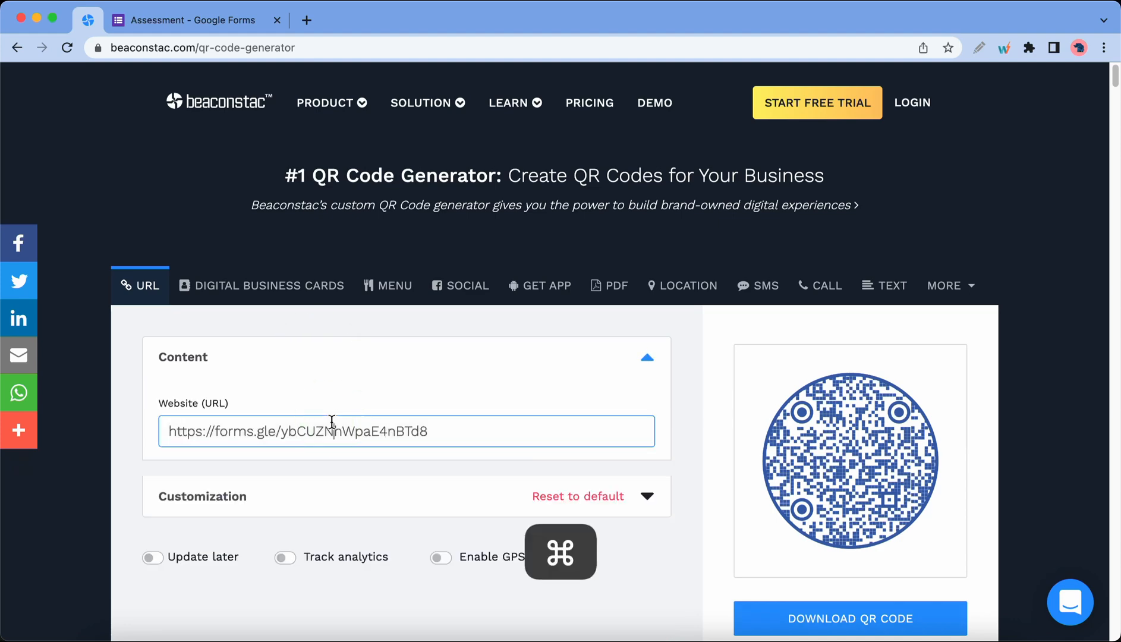
Step: Generate and download a Beaconstac QR code for the extendedforms.io quiz link, then reach its dashboard
type("https://extendedforms.io/form/972c8fd5-fb42-4233-ac4f-198e4332efd8/login")
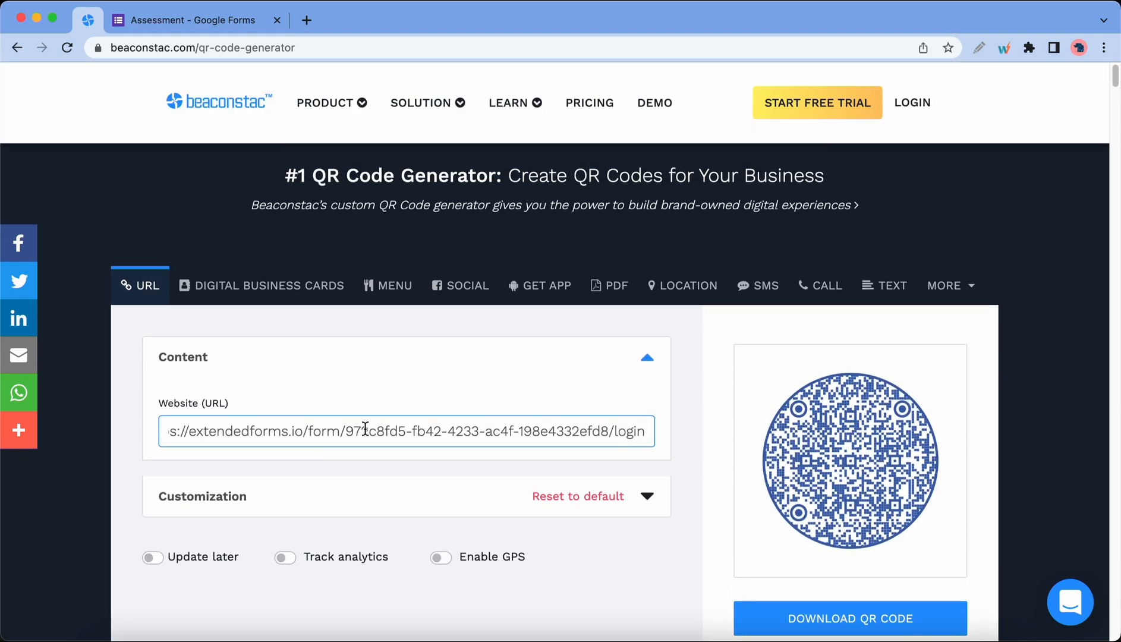
scroll("down", 3)
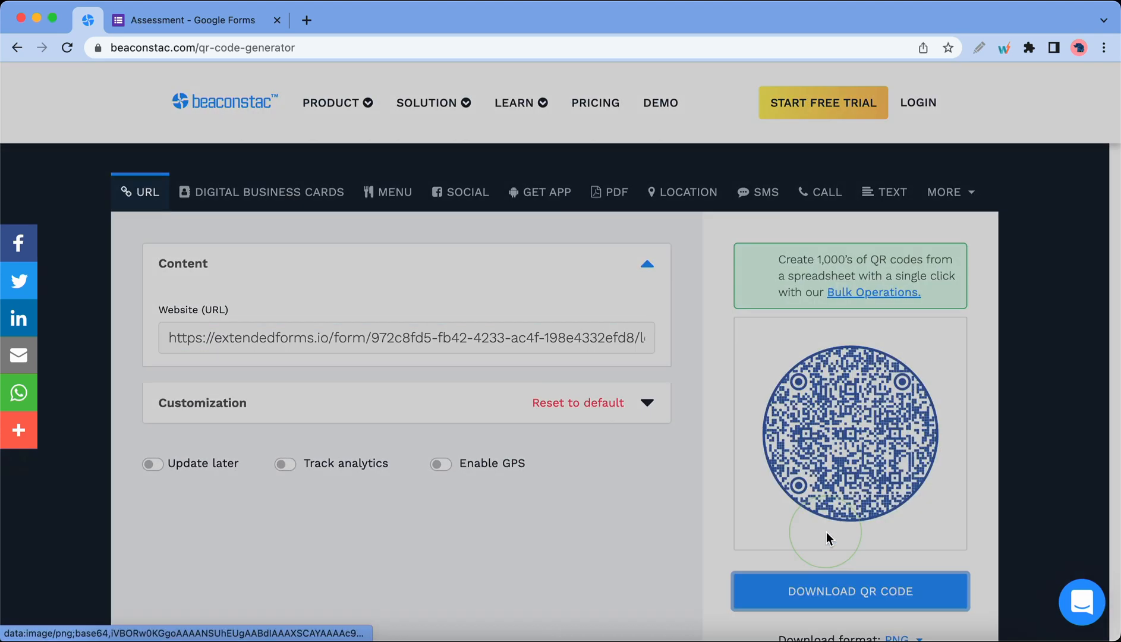
left_click(189, 19)
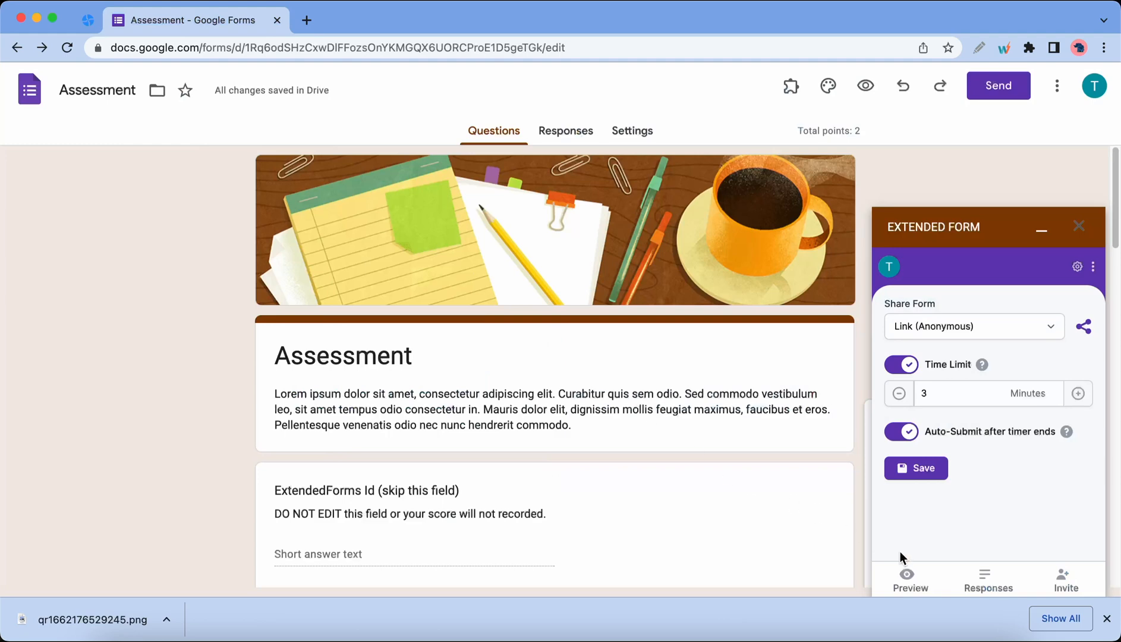
left_click(987, 579)
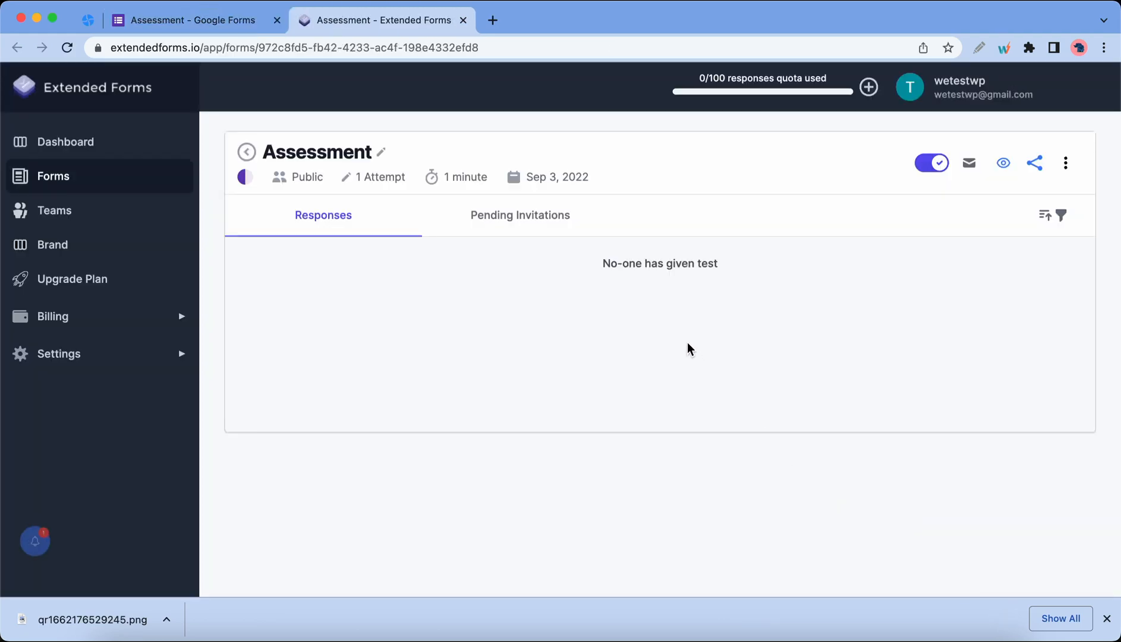